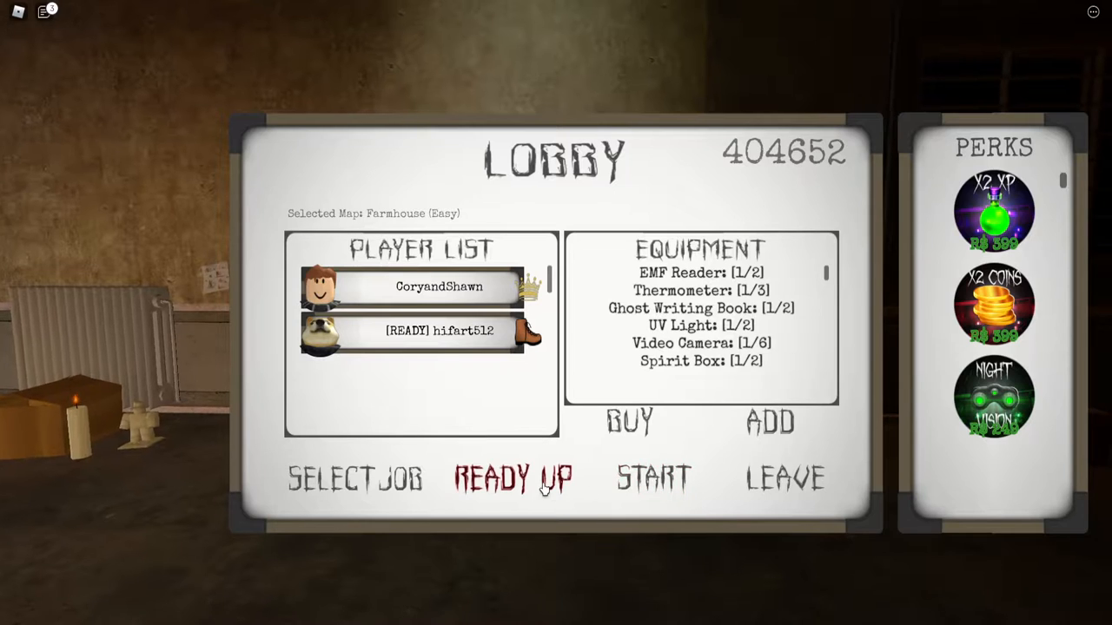
# Ready up in the lobby and launch the Farmhouse (Easy) match
pyautogui.click(512, 477)
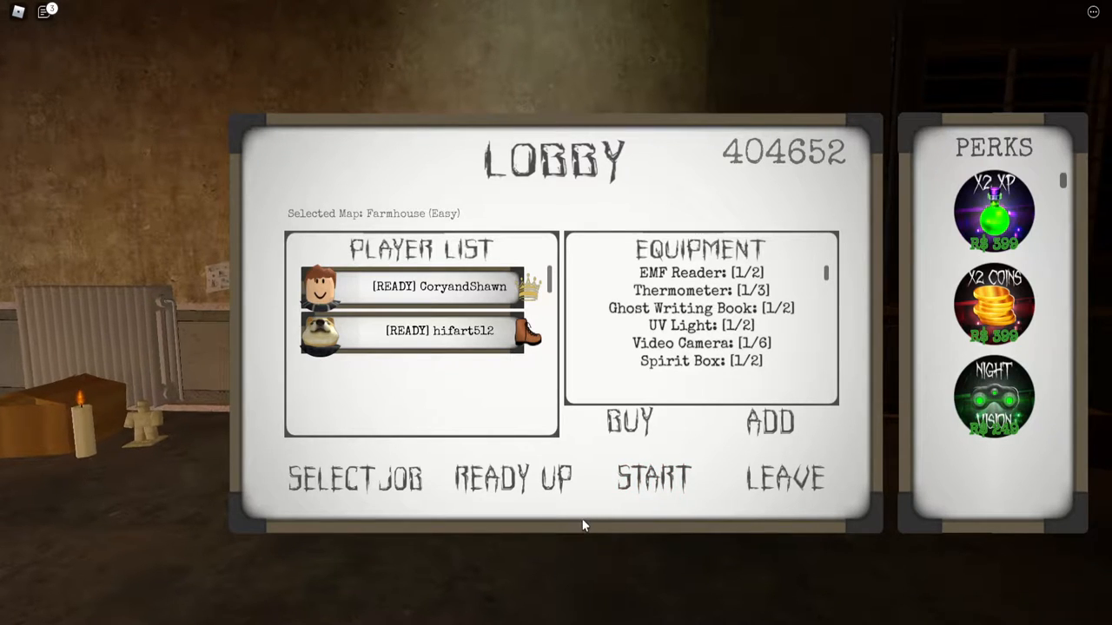
pyautogui.click(652, 476)
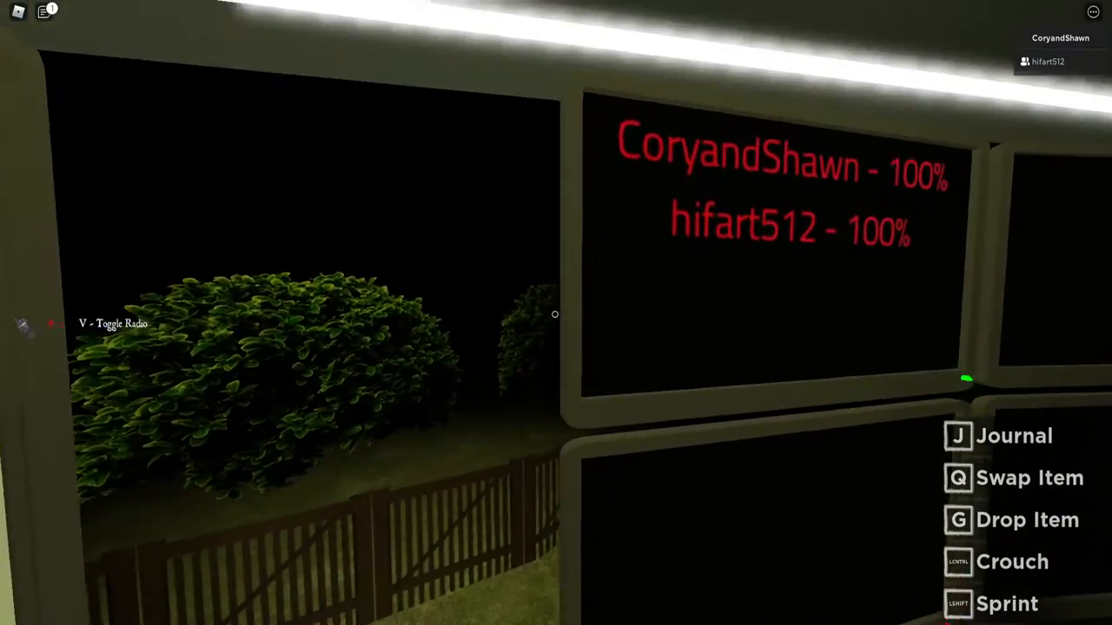
pyautogui.moveTo(556, 313)
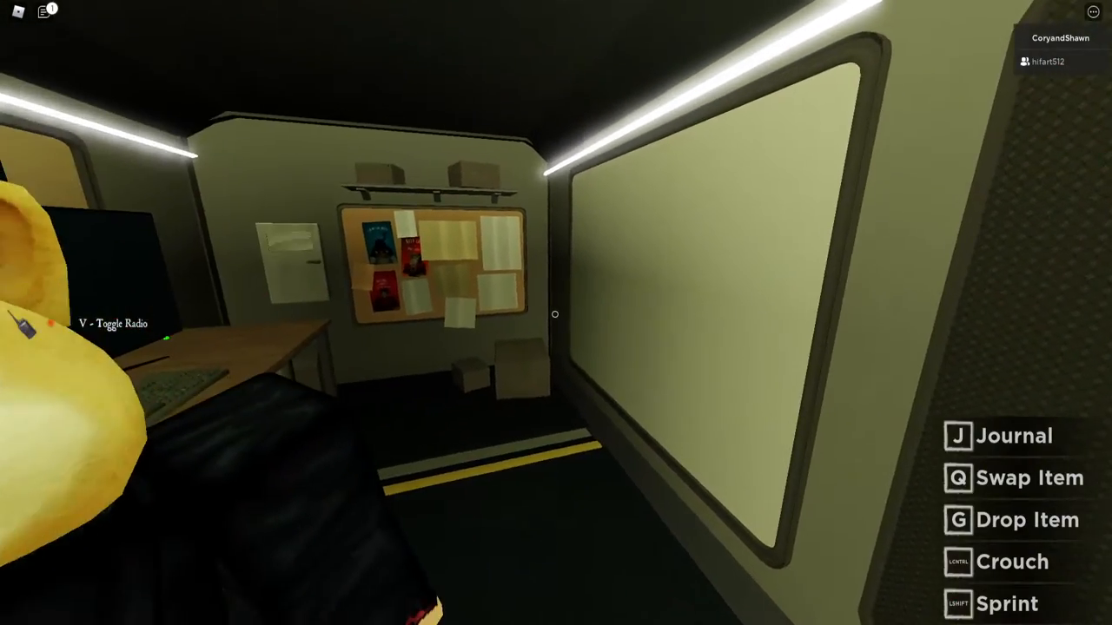
pyautogui.moveTo(556, 312)
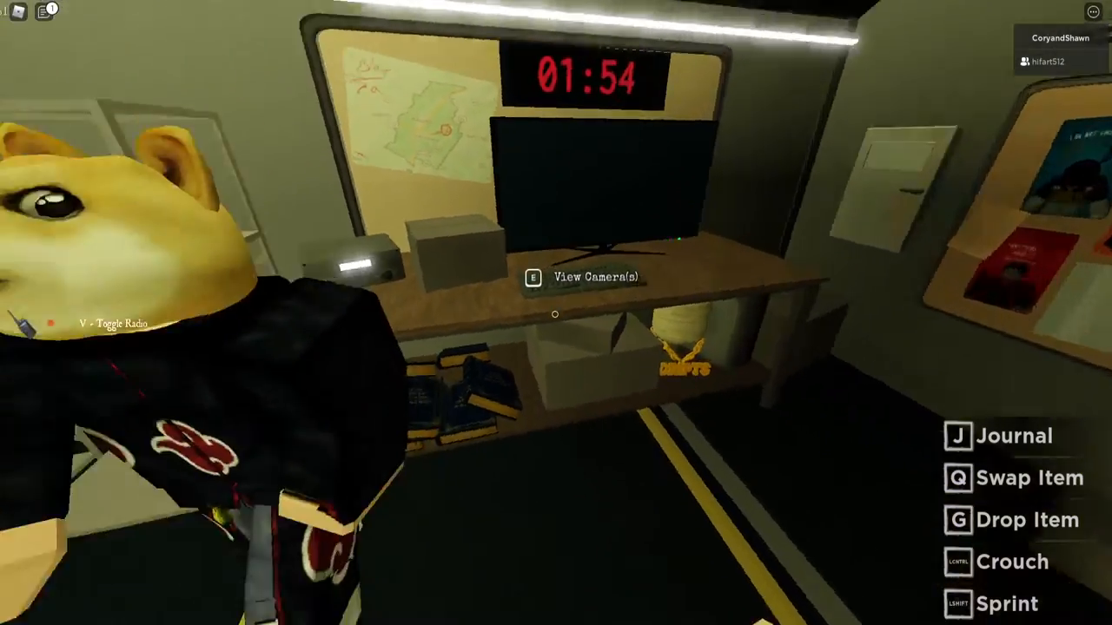
pyautogui.moveTo(556, 313)
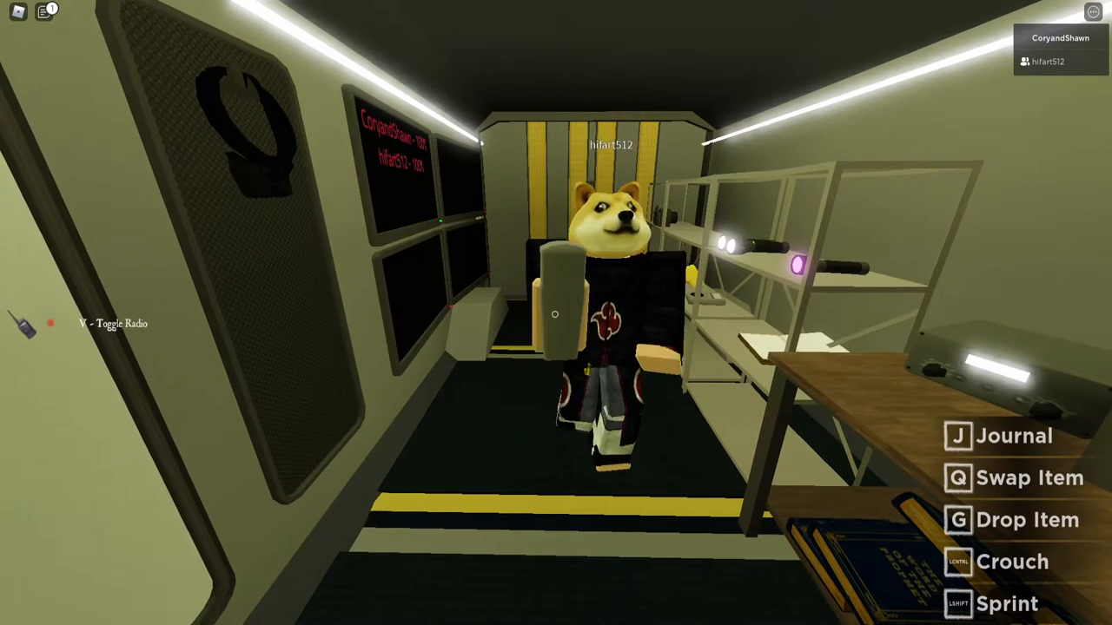
pyautogui.moveTo(556, 312)
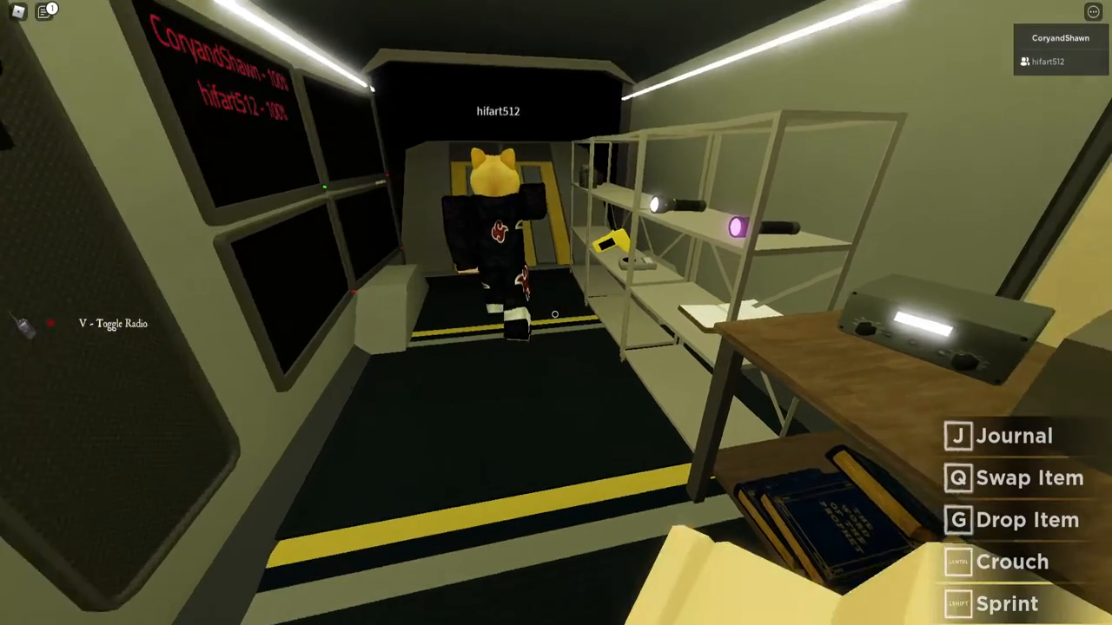
pyautogui.moveTo(556, 313)
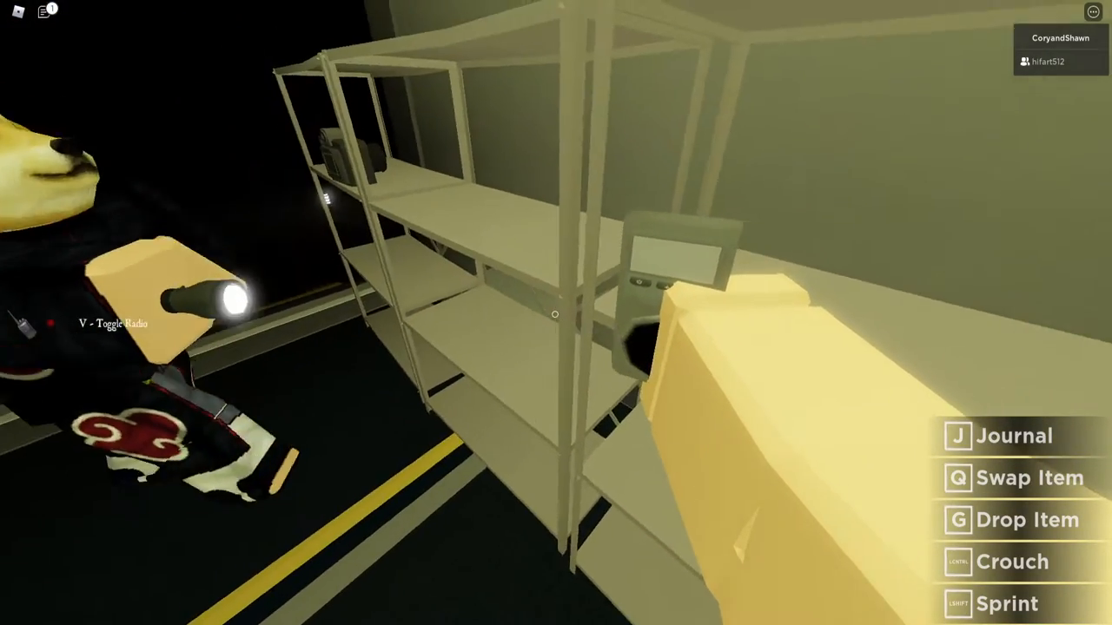
pyautogui.moveTo(556, 313)
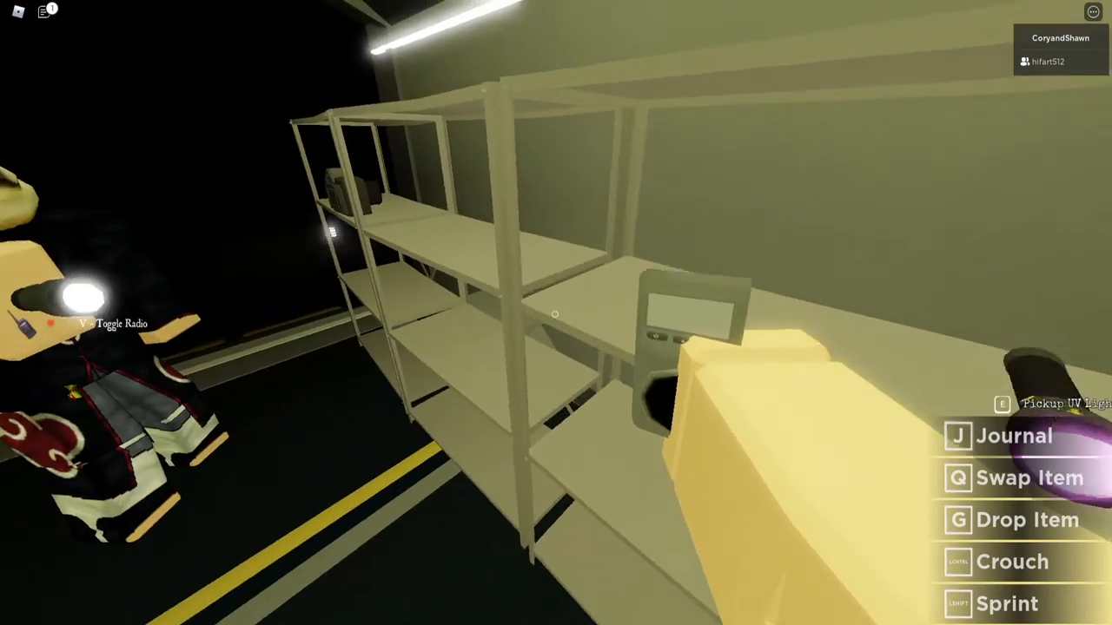
pyautogui.moveTo(556, 313)
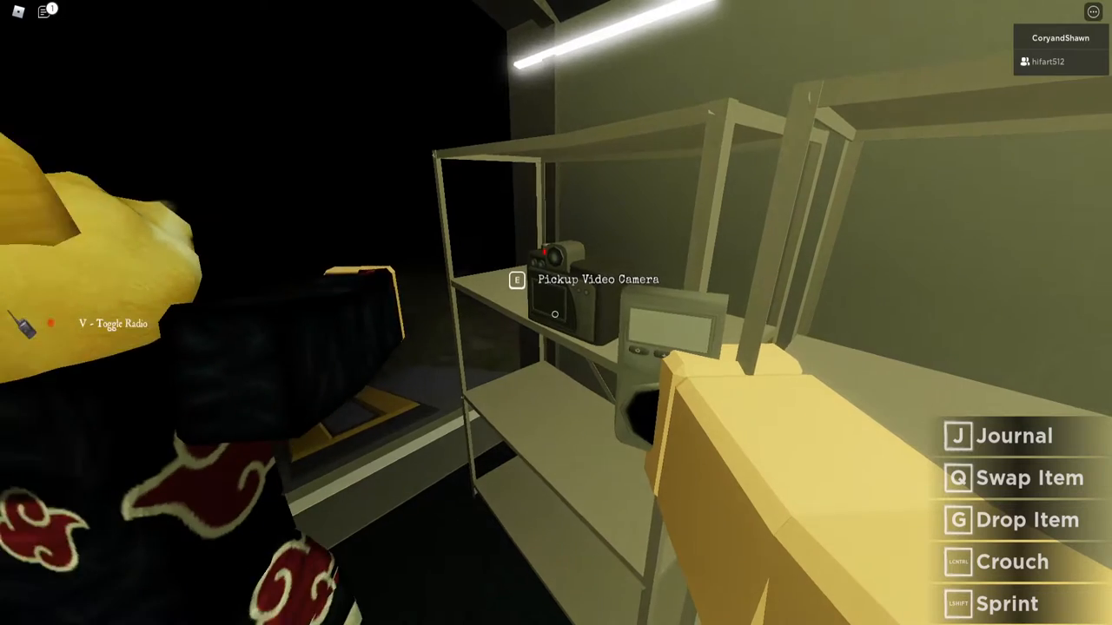
pyautogui.moveTo(556, 313)
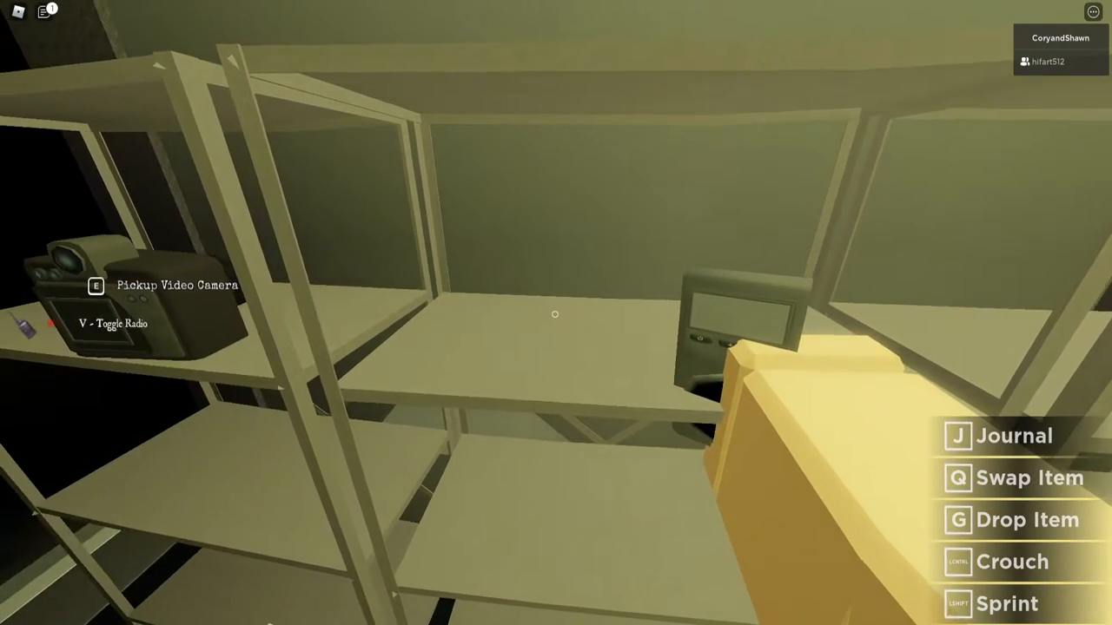
pyautogui.moveTo(556, 313)
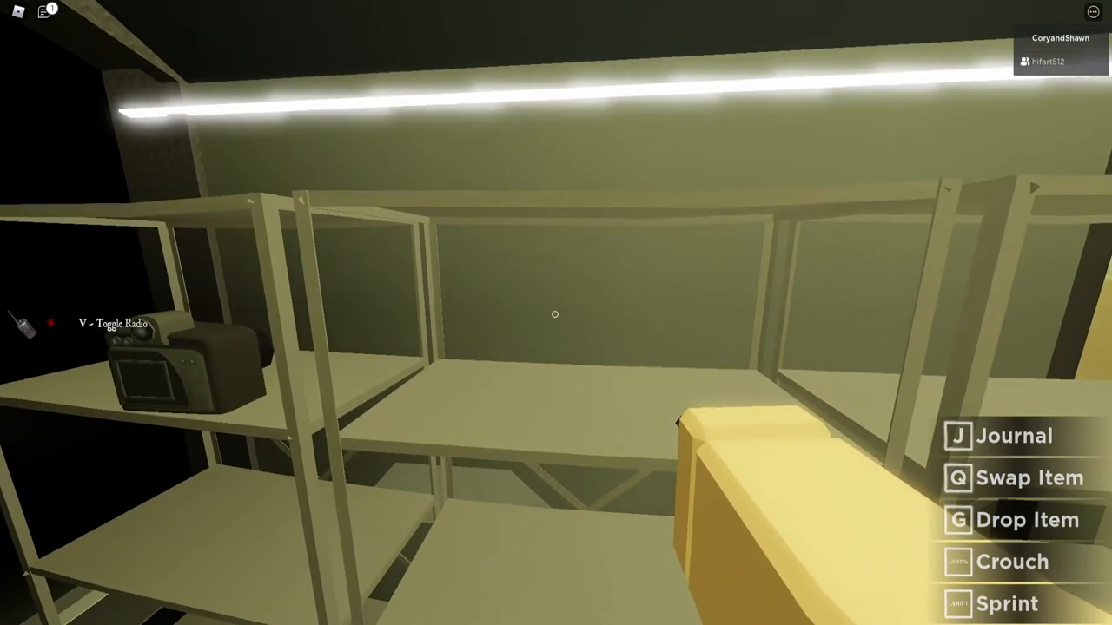
pyautogui.moveTo(556, 313)
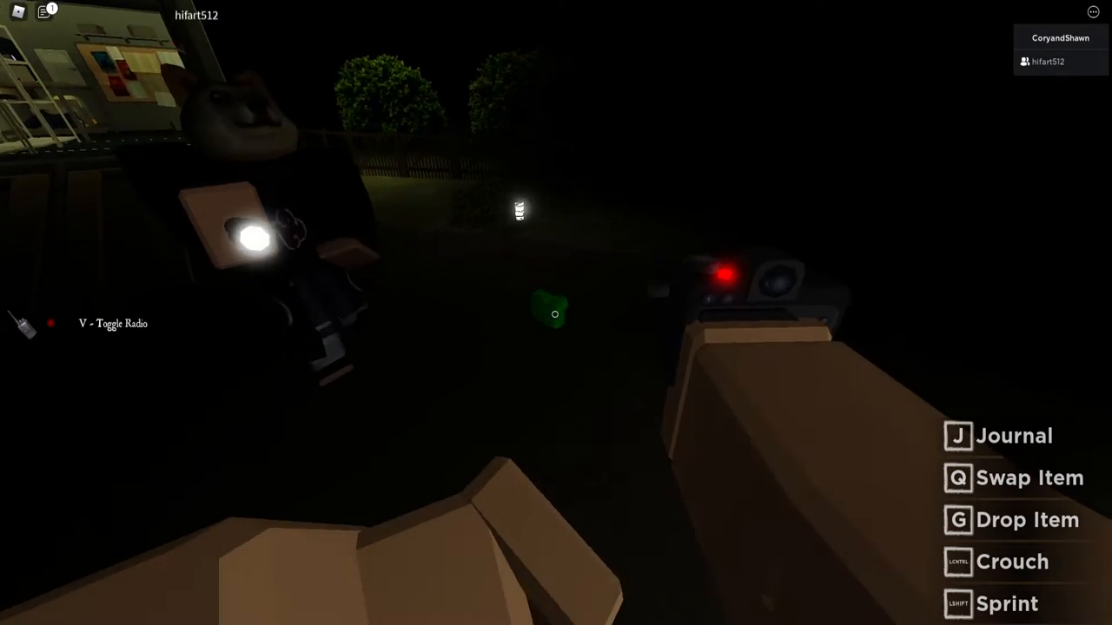
pyautogui.moveTo(556, 312)
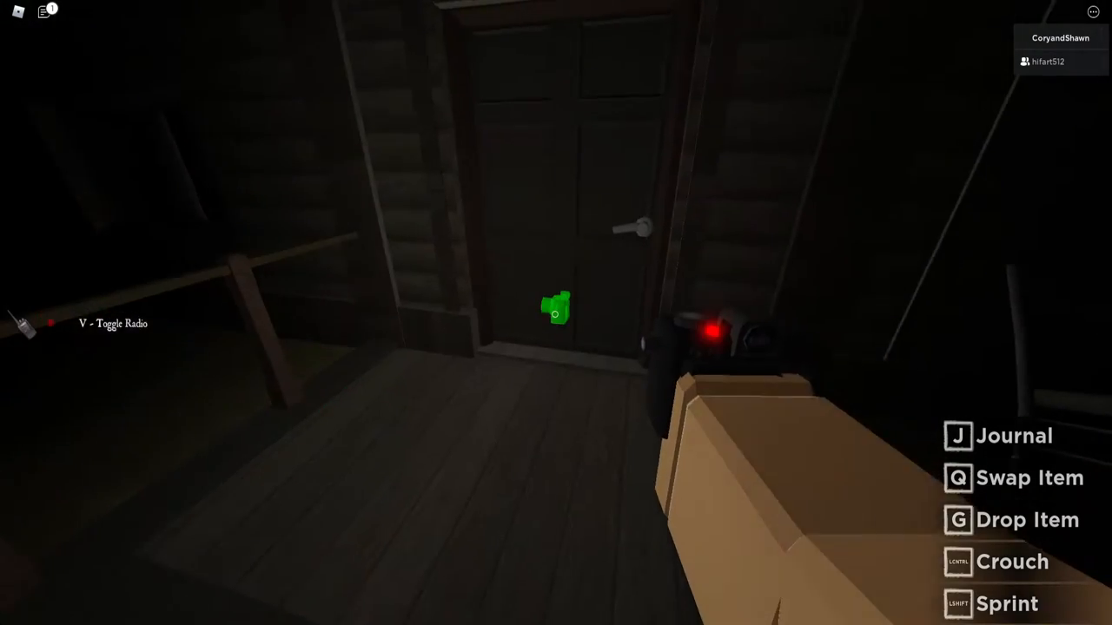
pyautogui.moveTo(556, 313)
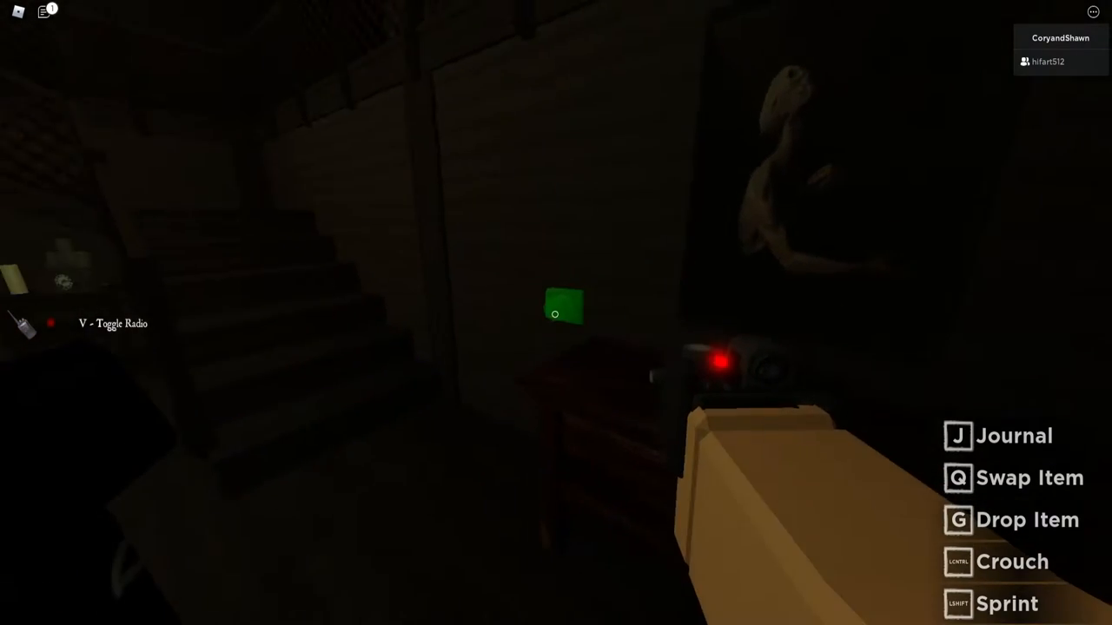
pyautogui.moveTo(556, 313)
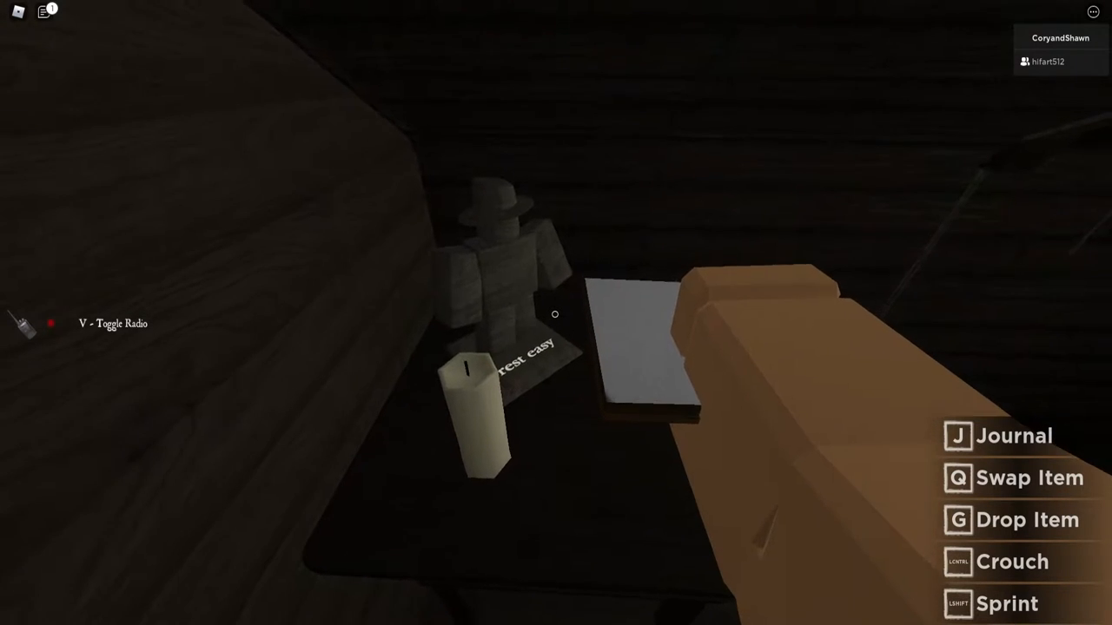
pyautogui.moveTo(556, 313)
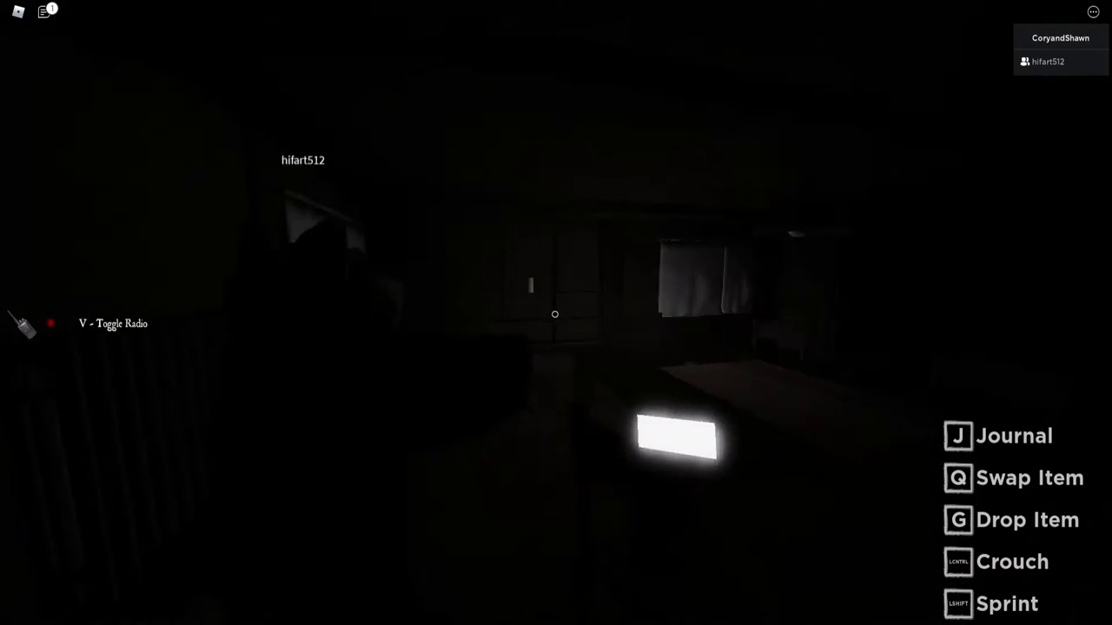
pyautogui.moveTo(556, 313)
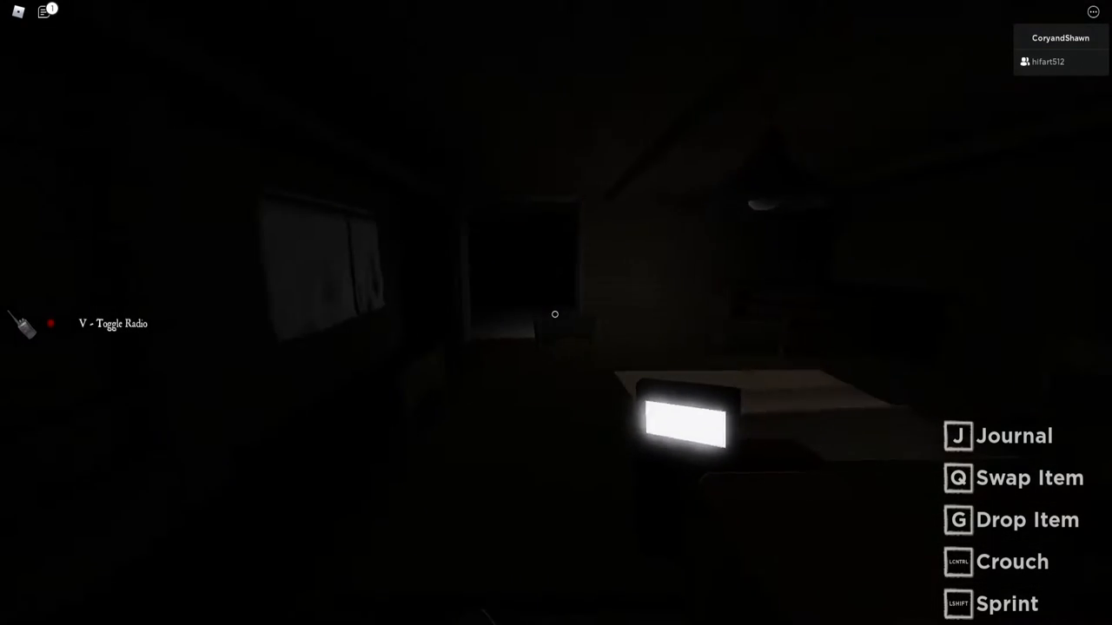
pyautogui.moveTo(555, 313)
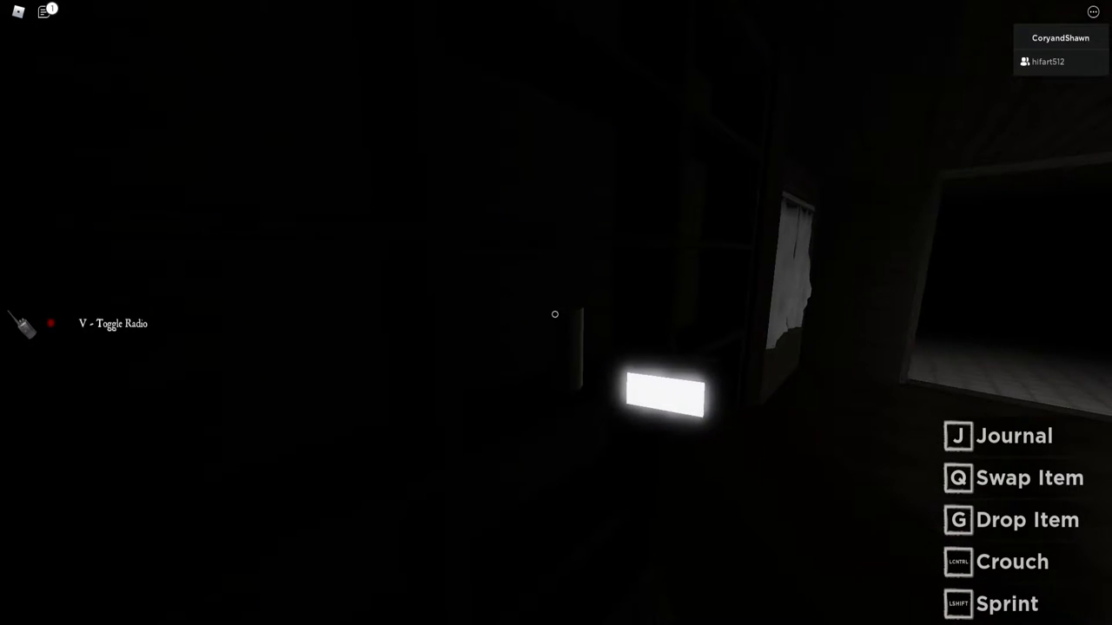
pyautogui.moveTo(556, 313)
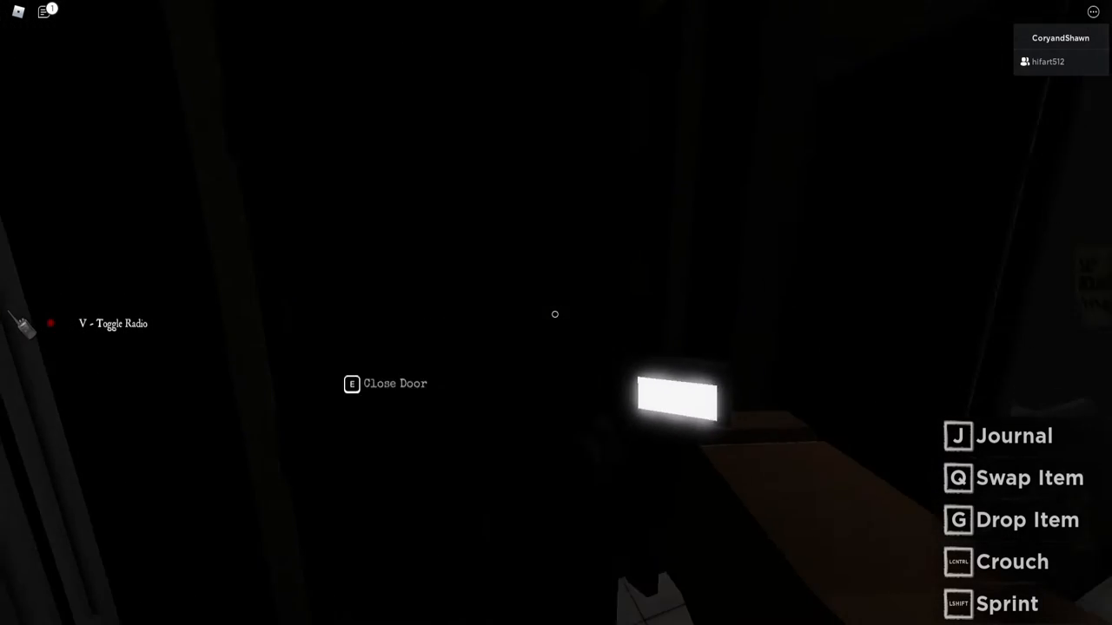
pyautogui.moveTo(556, 313)
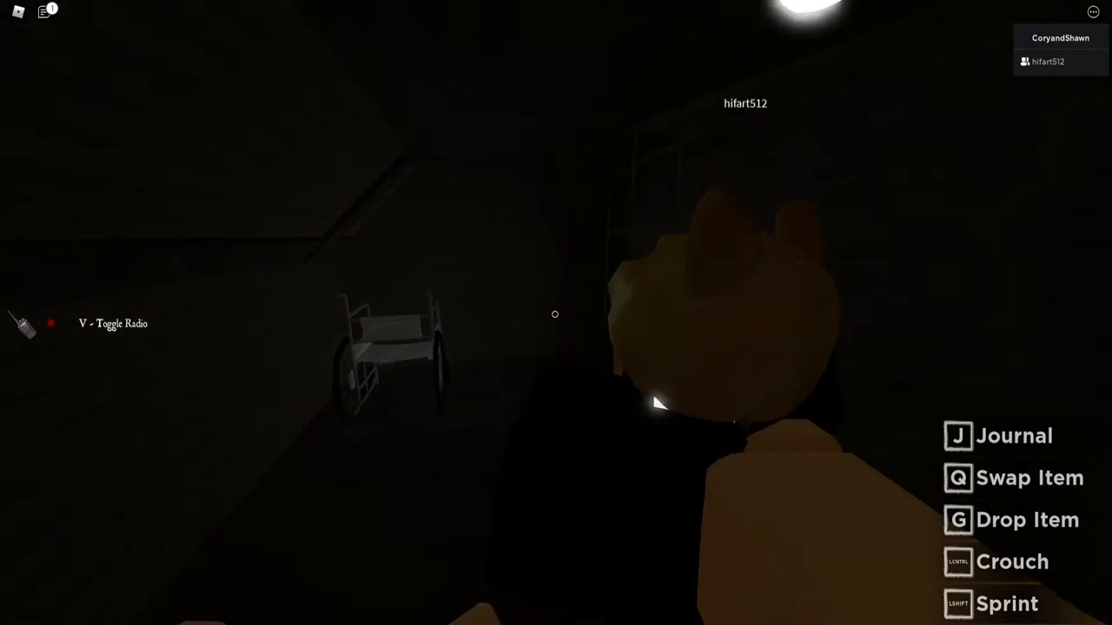
pyautogui.moveTo(556, 312)
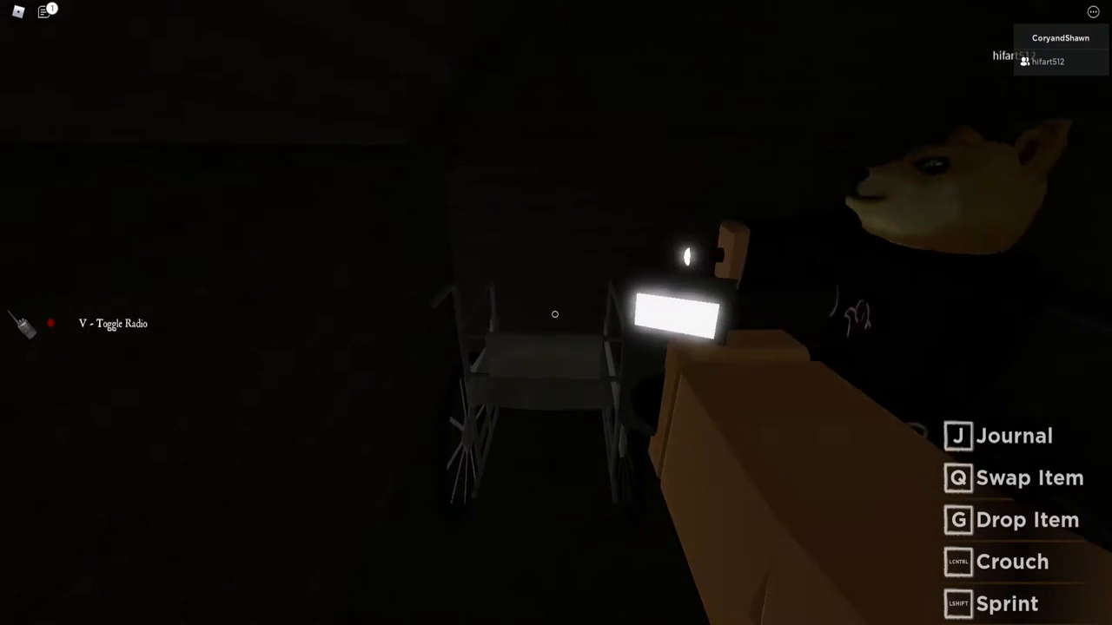
pyautogui.moveTo(556, 312)
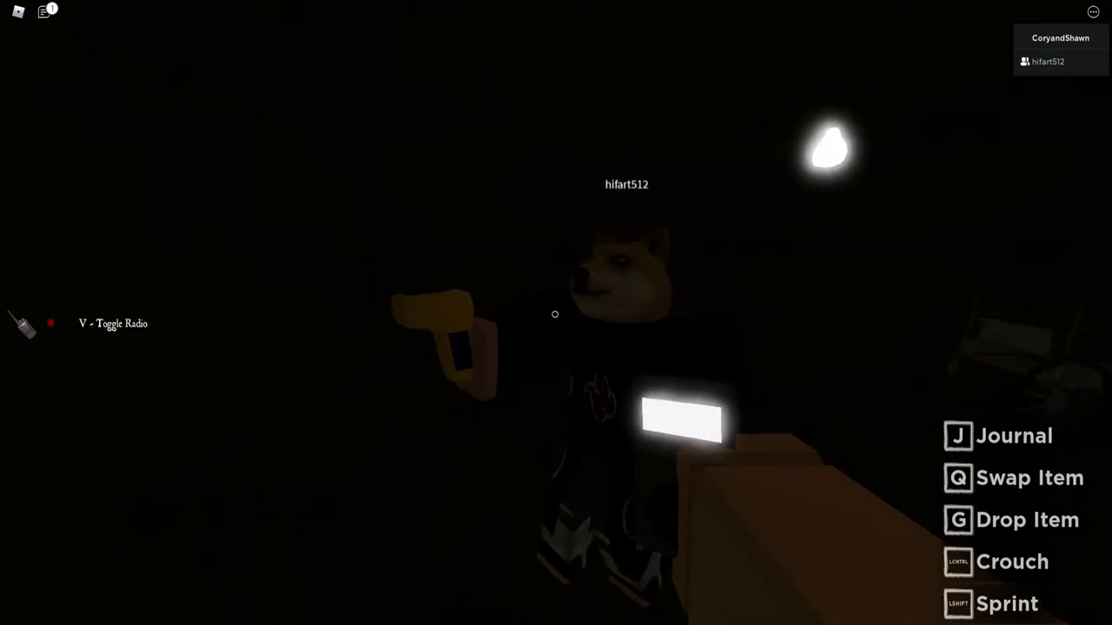
pyautogui.moveTo(555, 314)
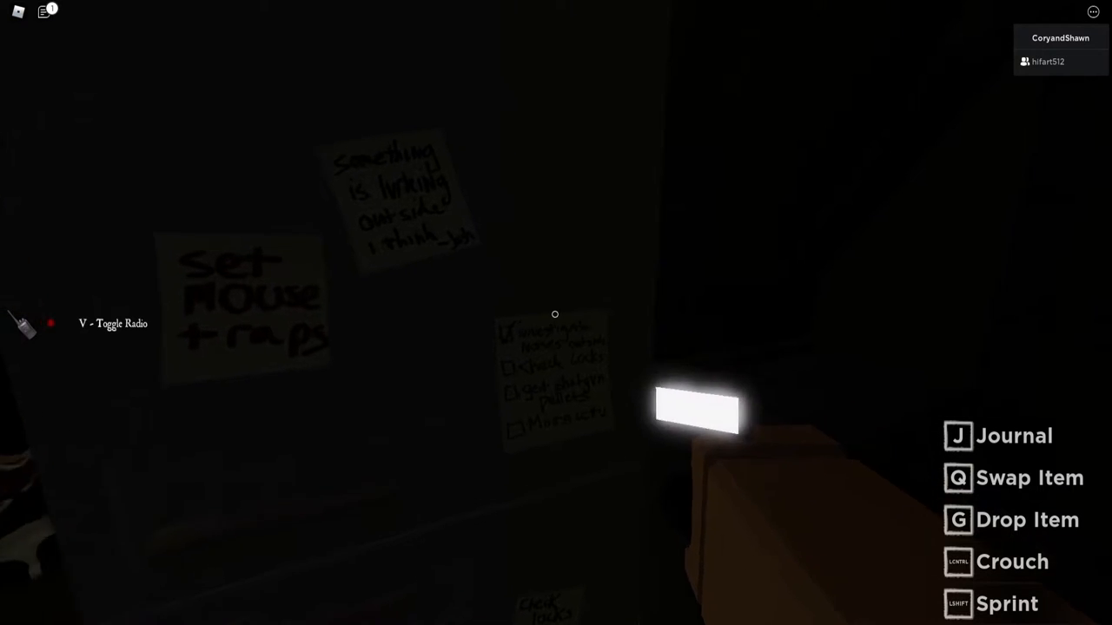
pyautogui.moveTo(555, 313)
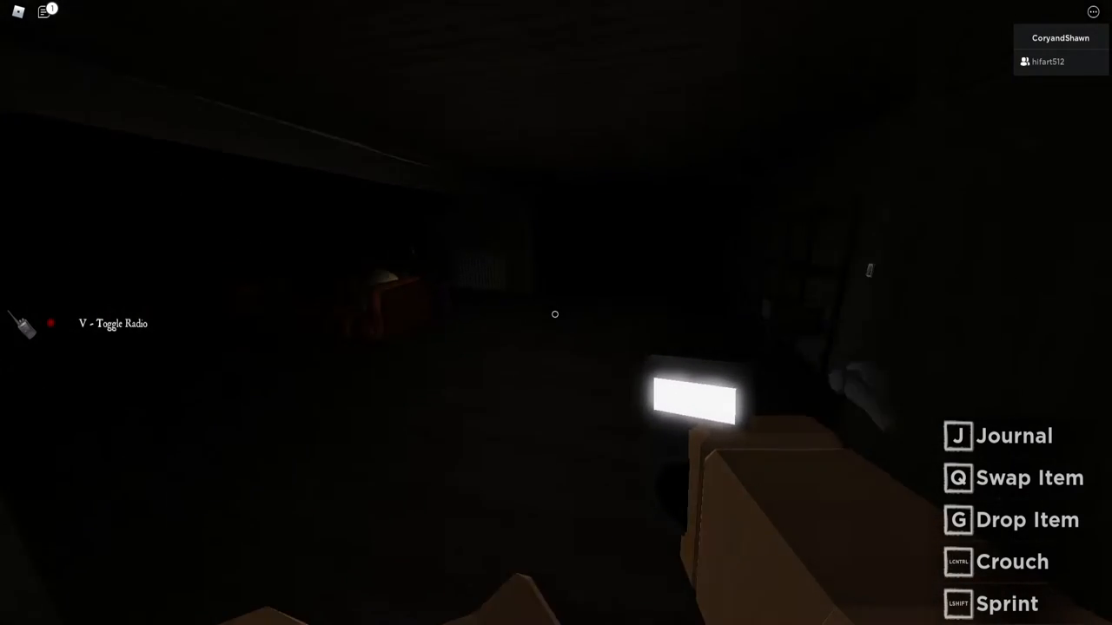
pyautogui.moveTo(556, 312)
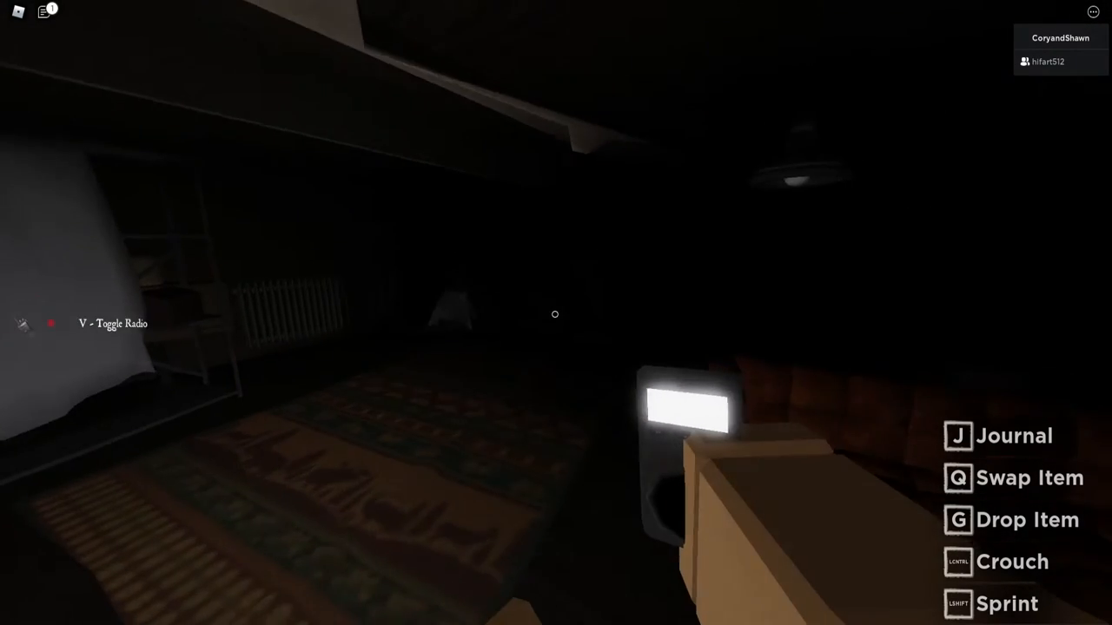
pyautogui.moveTo(556, 313)
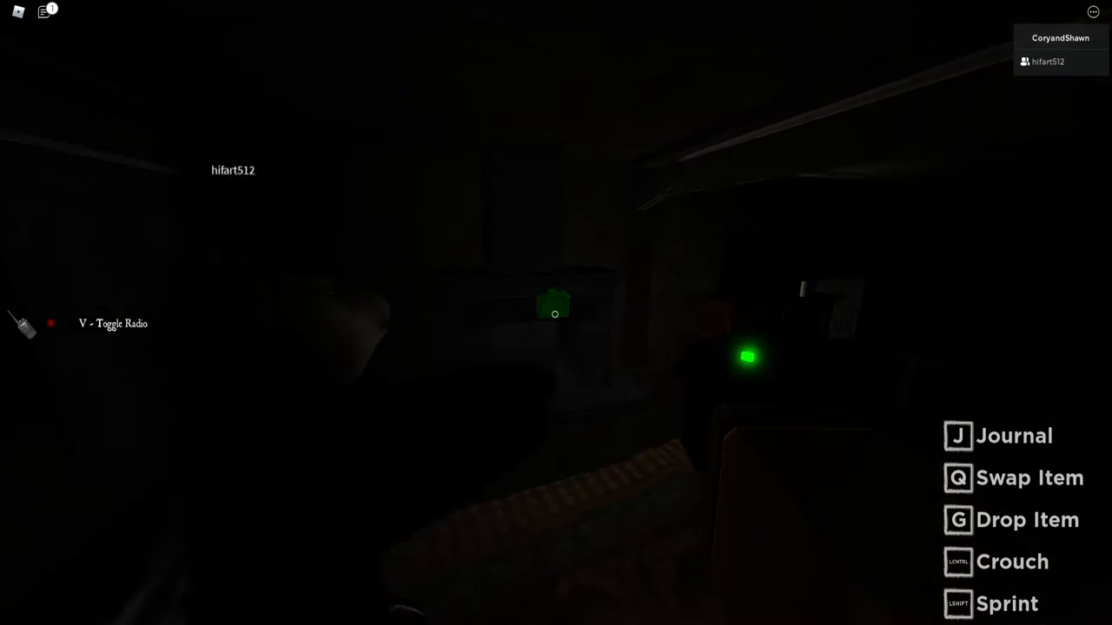
pyautogui.moveTo(556, 313)
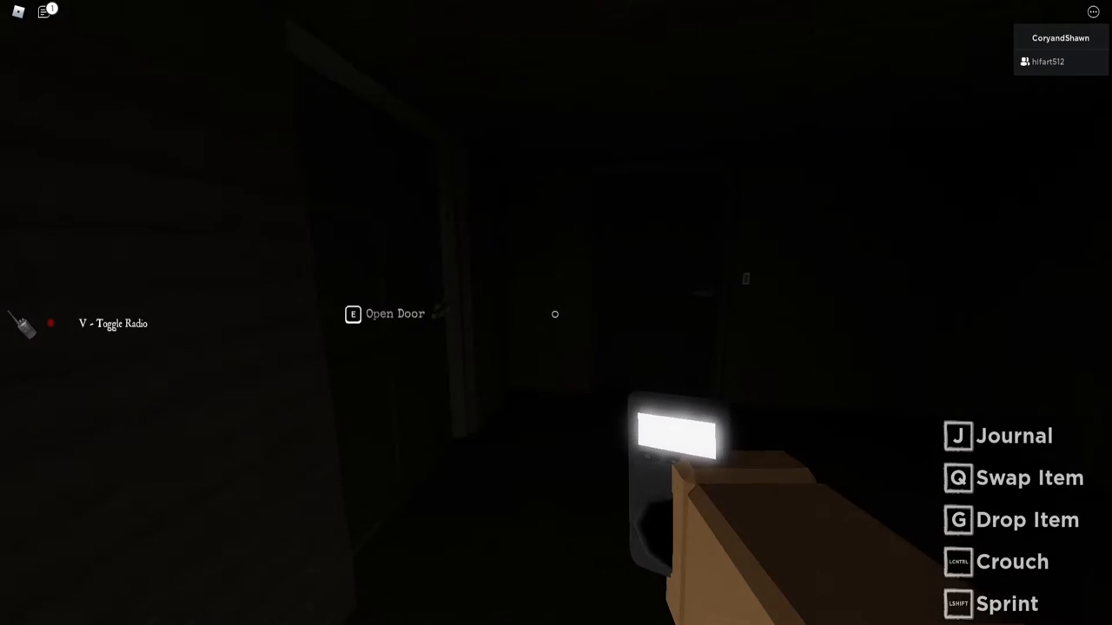
# Enter the dark bedroom through its door while searching the farmhouse
pyautogui.press('e')
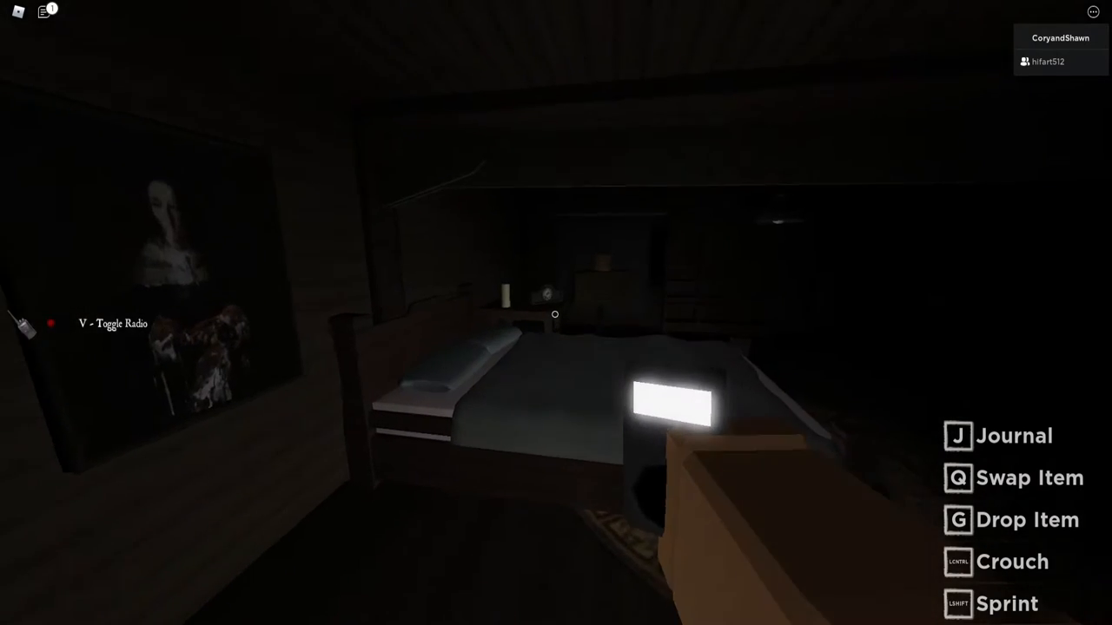
pyautogui.moveTo(556, 313)
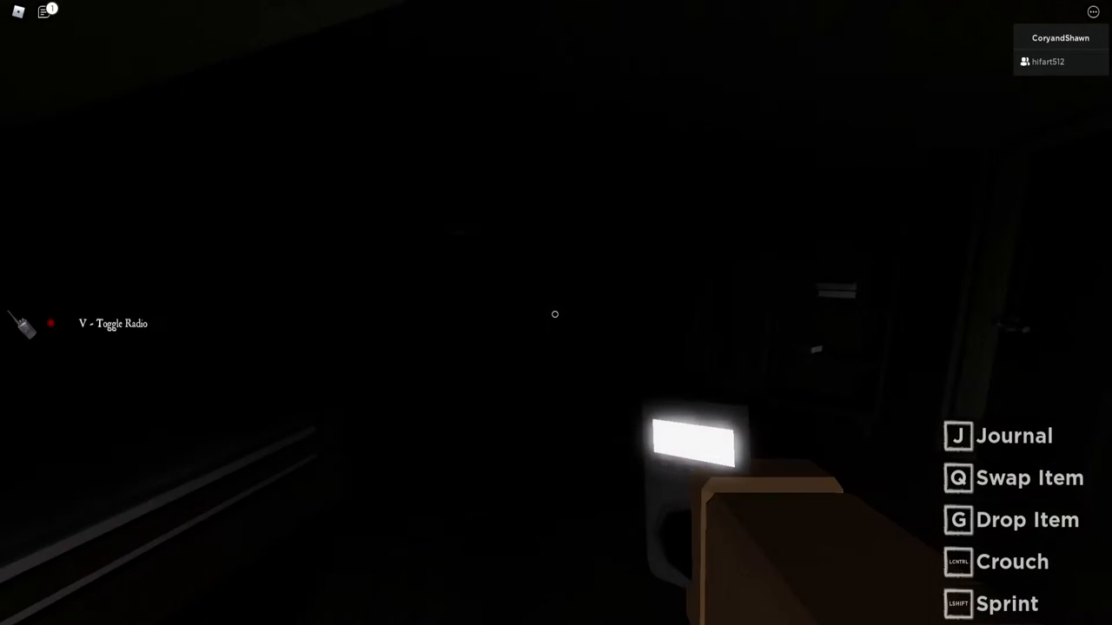
pyautogui.moveTo(555, 313)
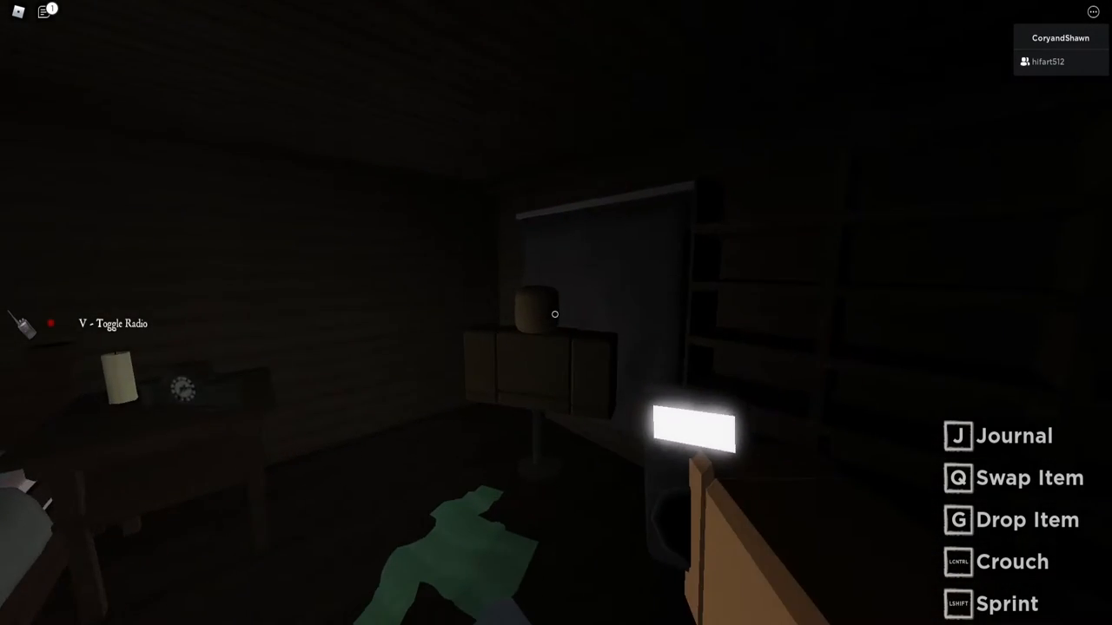
pyautogui.moveTo(556, 313)
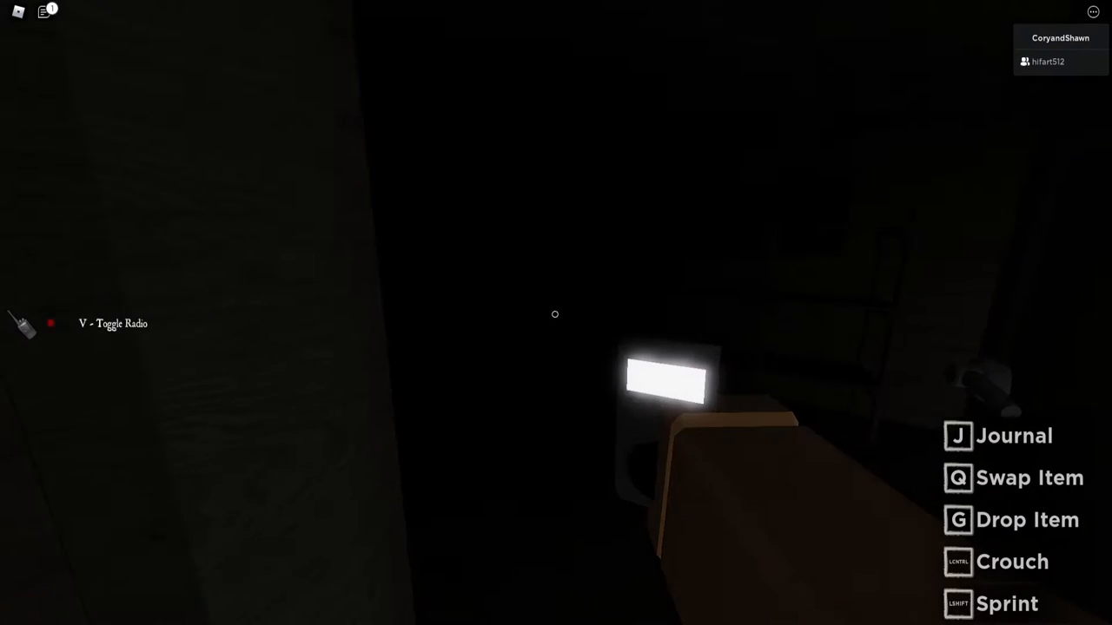
pyautogui.moveTo(556, 313)
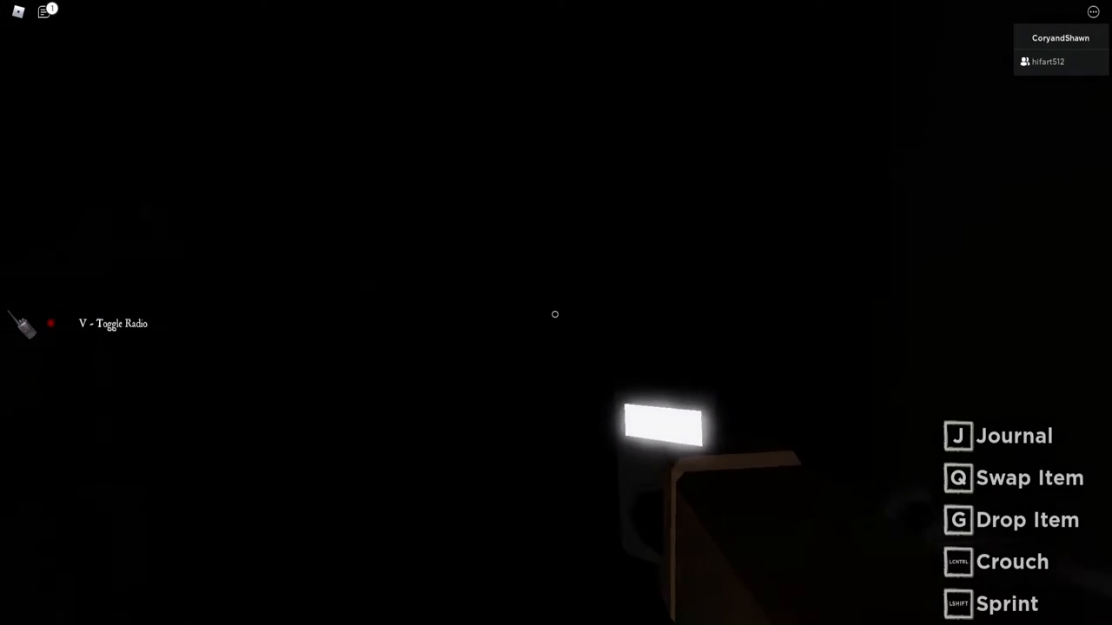
pyautogui.moveTo(555, 313)
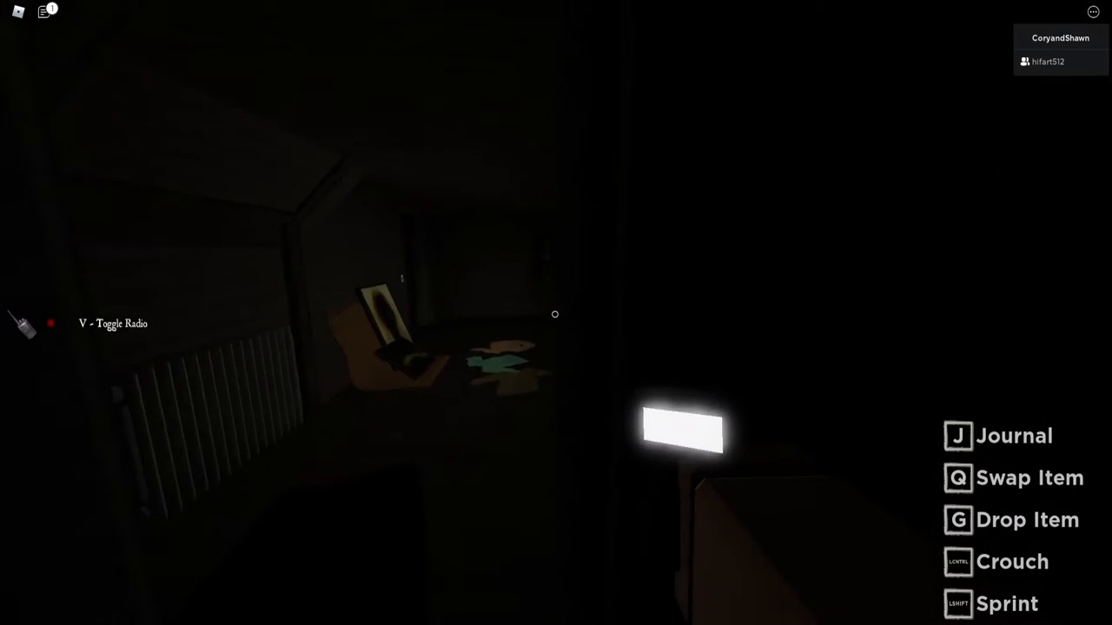
pyautogui.moveTo(556, 313)
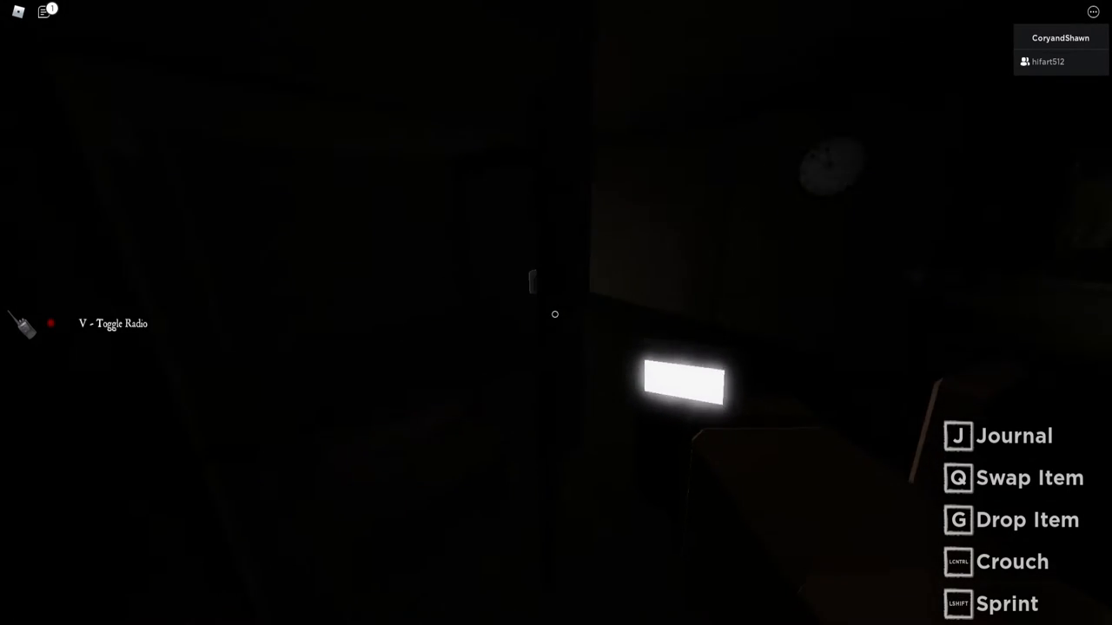
pyautogui.moveTo(555, 314)
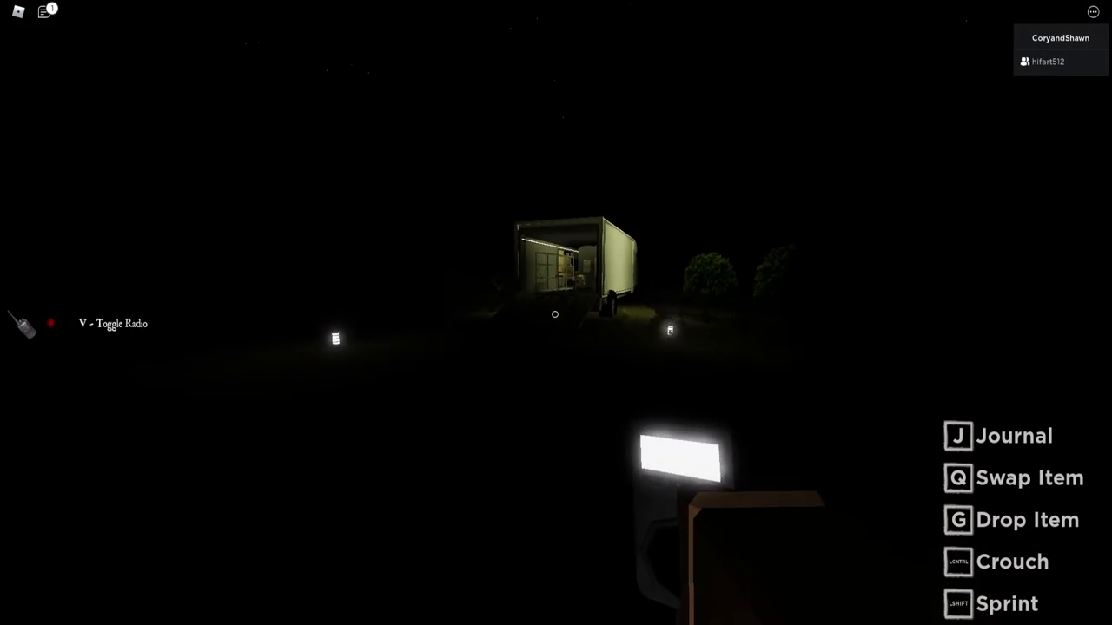
pyautogui.moveTo(556, 312)
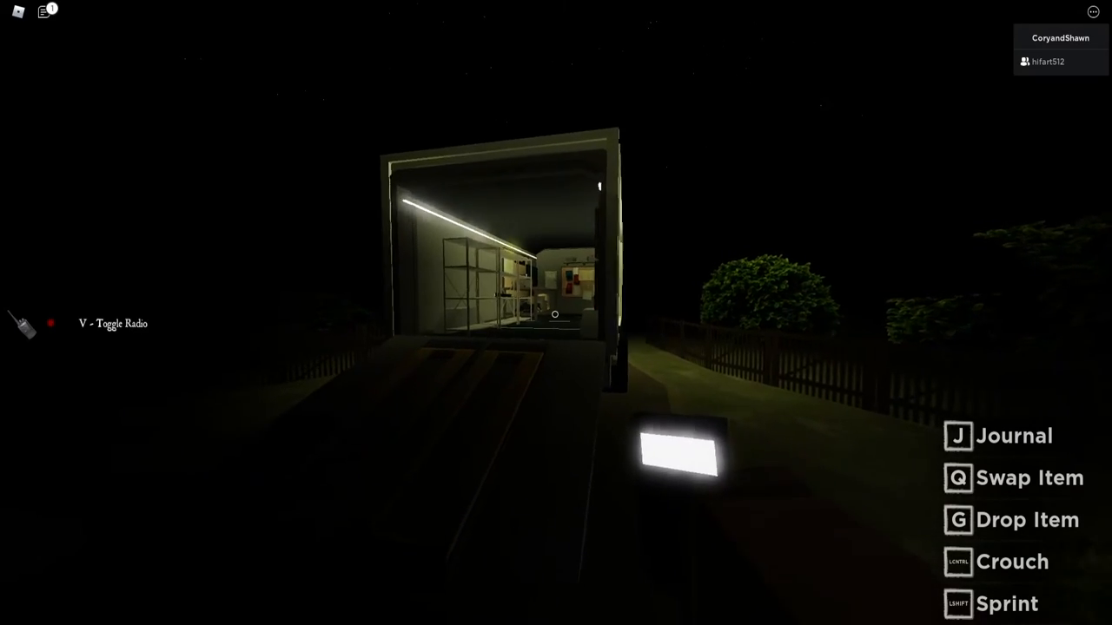
# Walk into the van and check the evidence journal, which still shows no evidence
pyautogui.press('w')
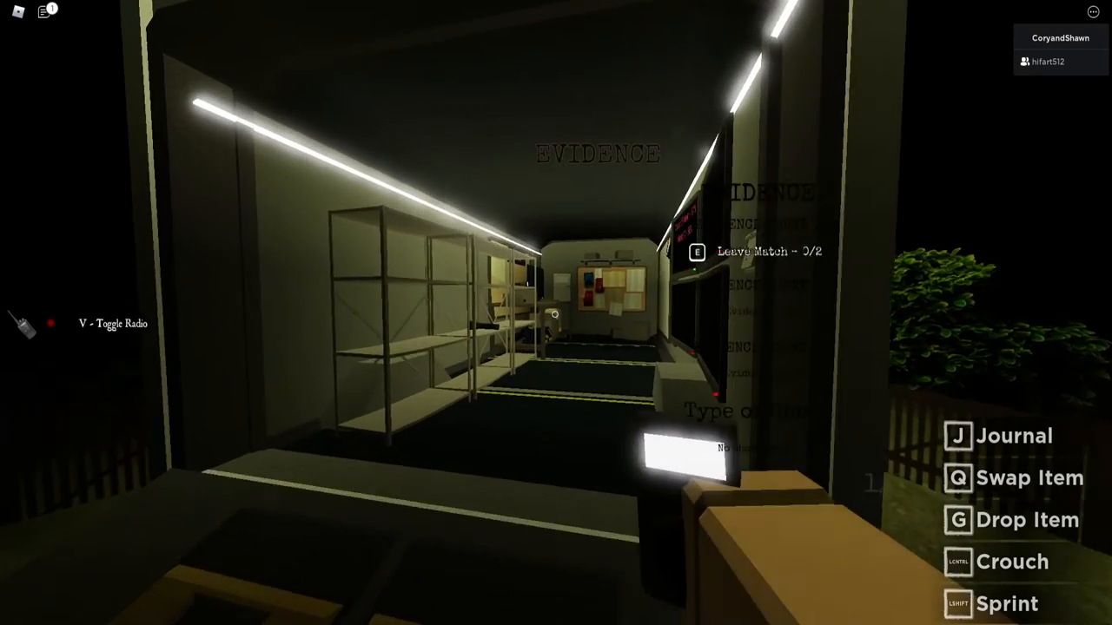
pyautogui.press('j')
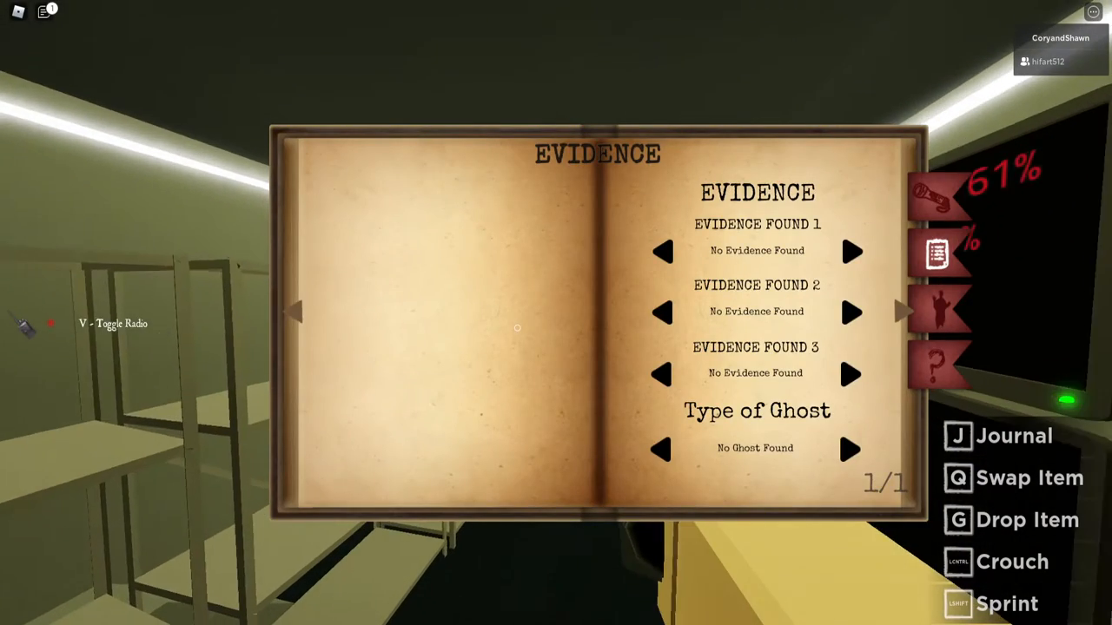
pyautogui.press('j')
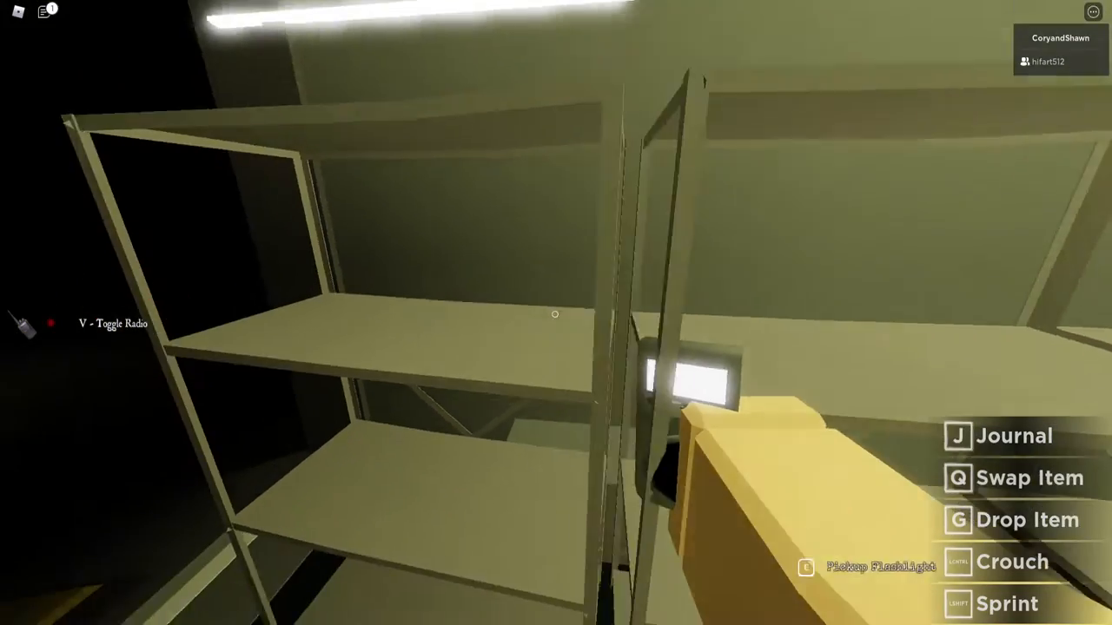
pyautogui.moveTo(556, 313)
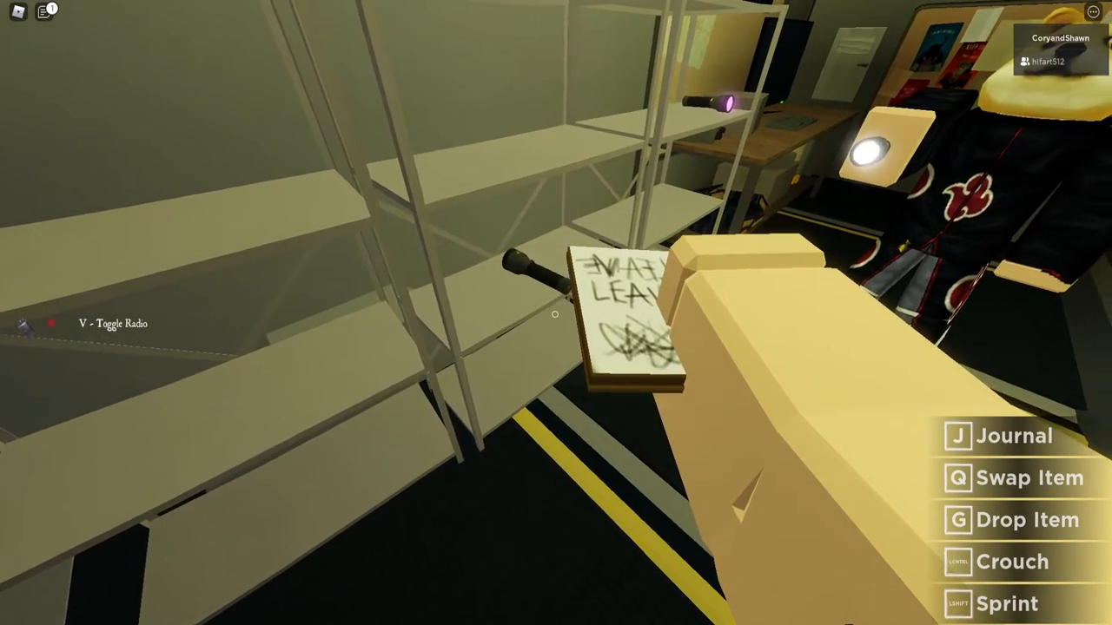
pyautogui.moveTo(556, 313)
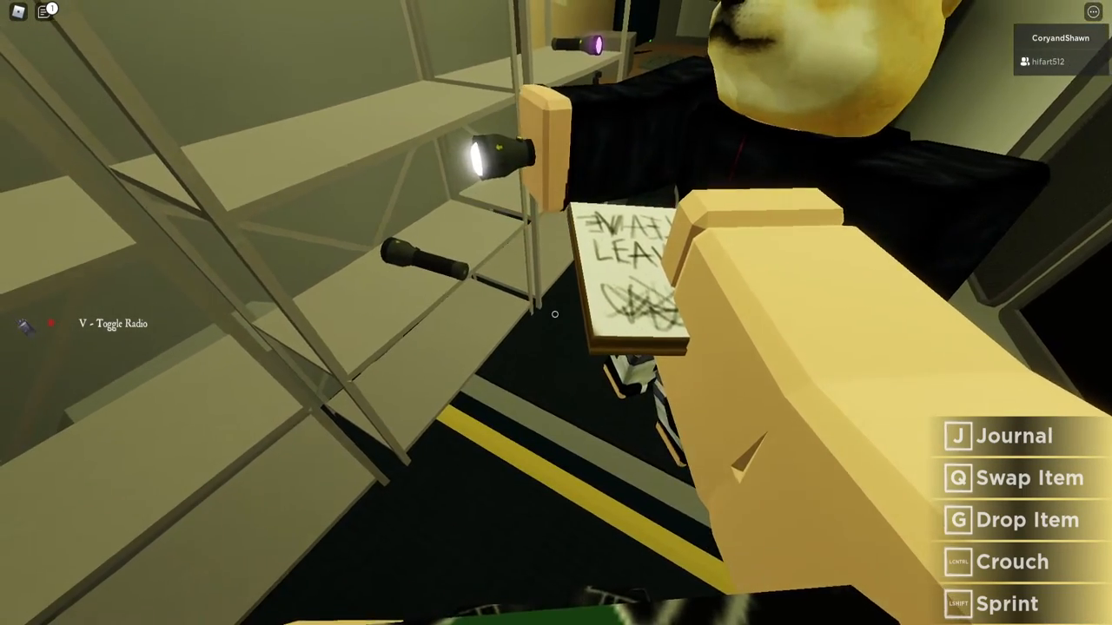
pyautogui.moveTo(556, 313)
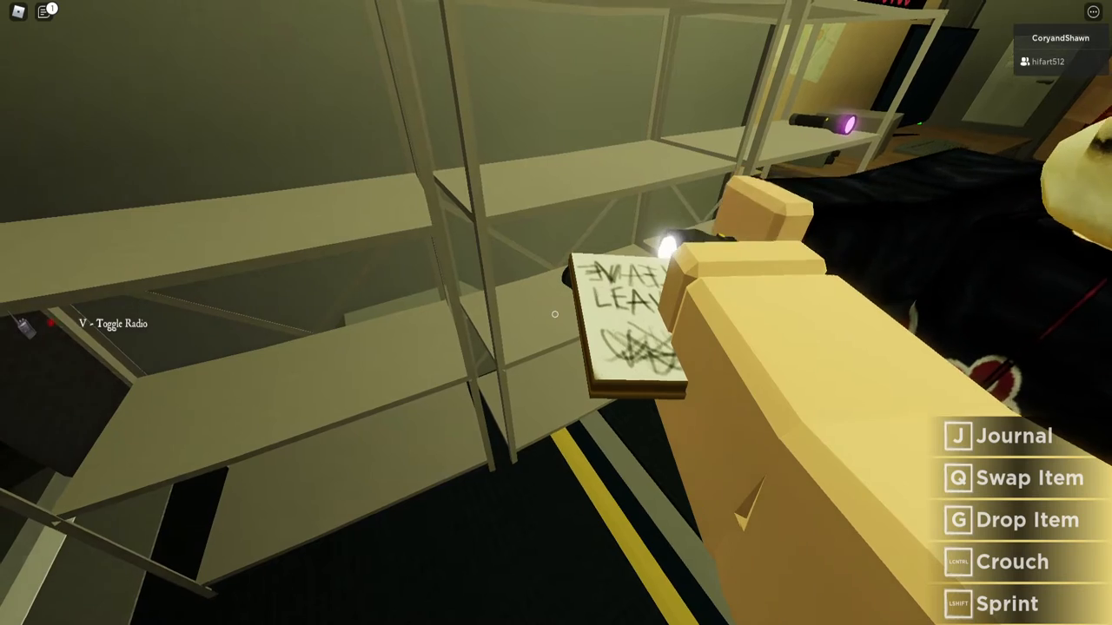
pyautogui.moveTo(556, 313)
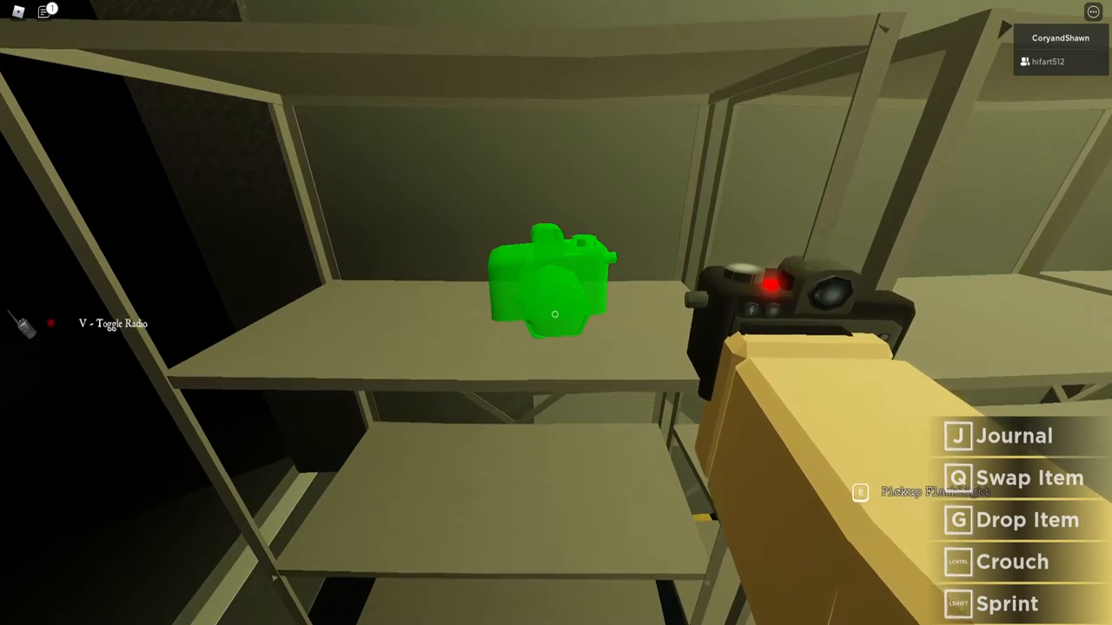
pyautogui.moveTo(556, 313)
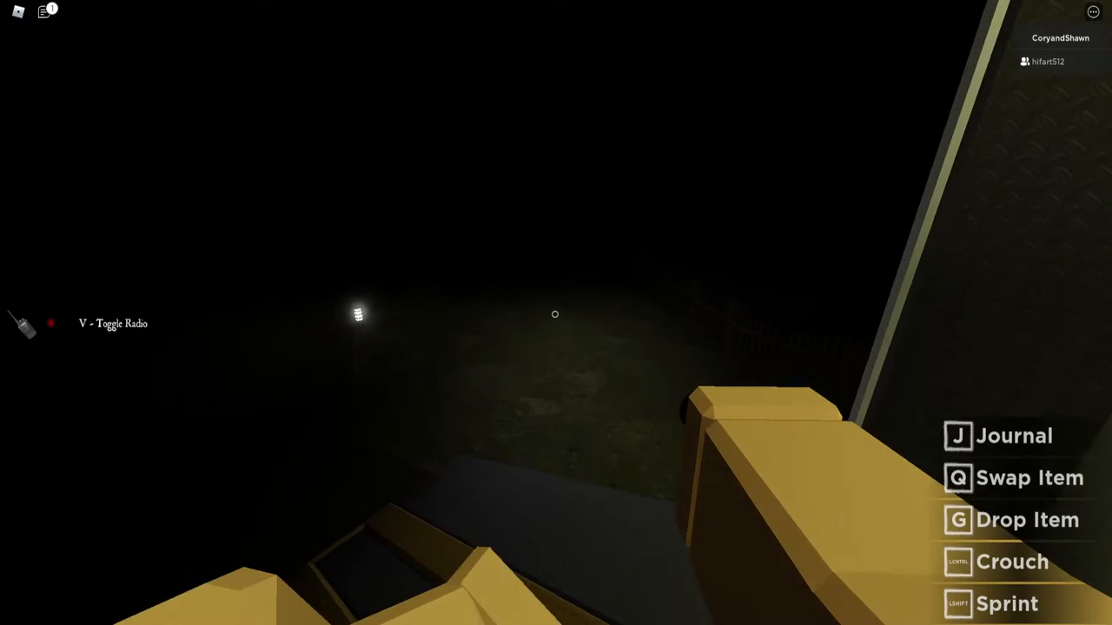
pyautogui.moveTo(556, 313)
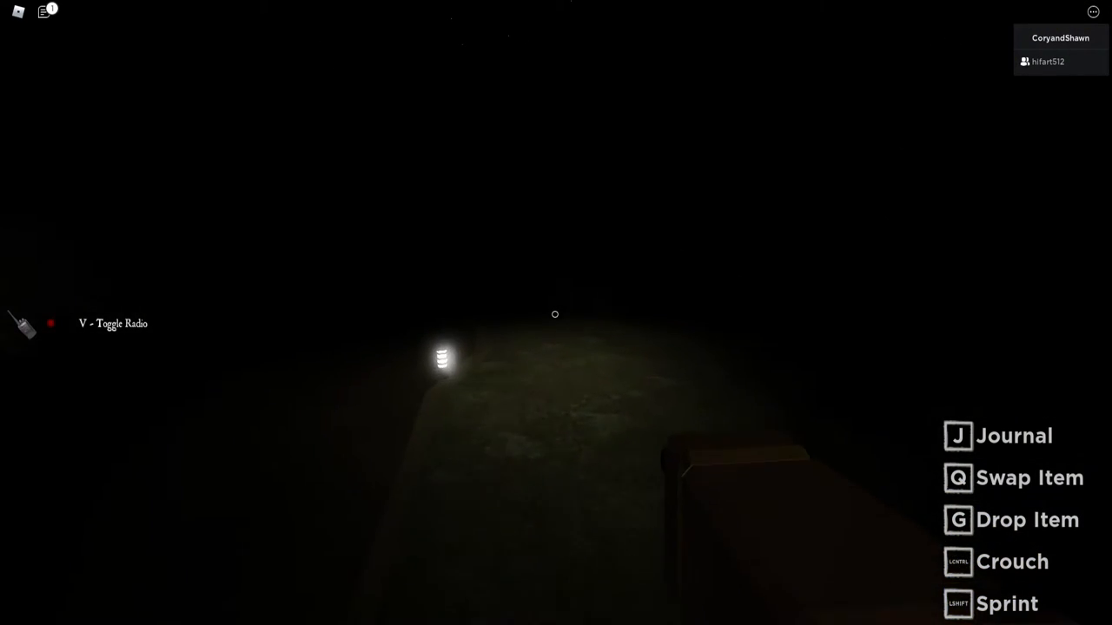
# Cycle the journal's first evidence slot to Ghost Writing and put the journal away
pyautogui.press('j')
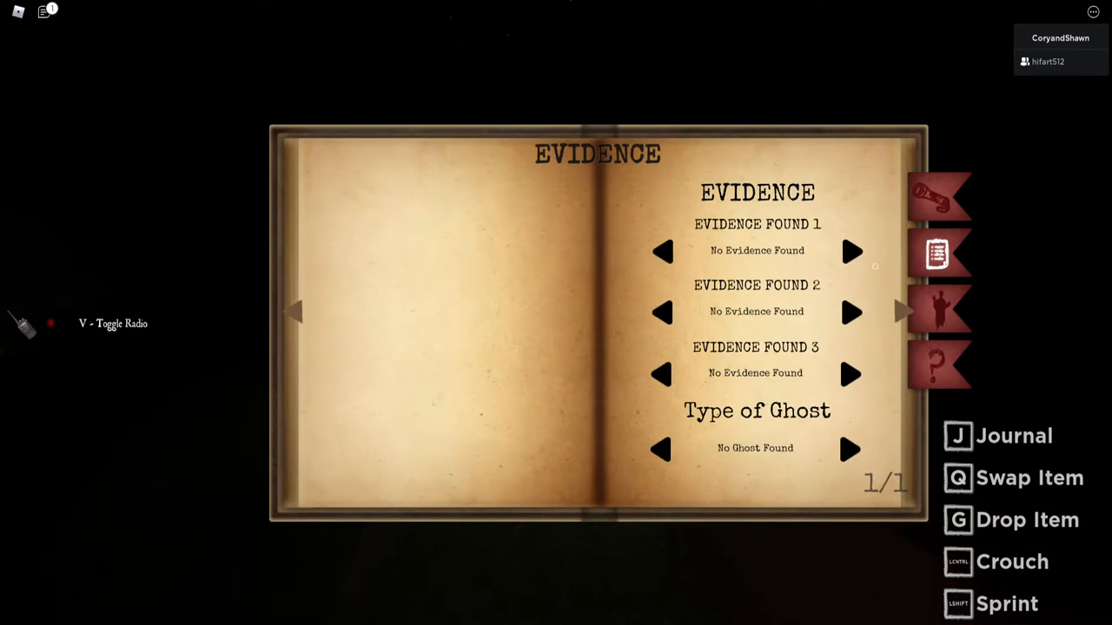
pyautogui.click(851, 251)
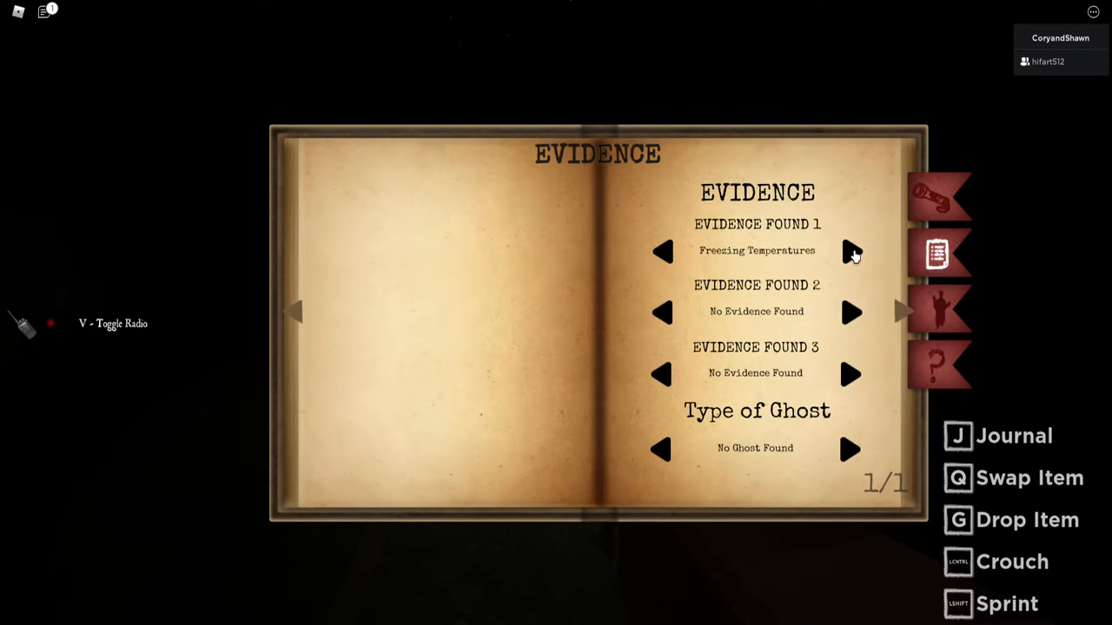
pyautogui.click(852, 251)
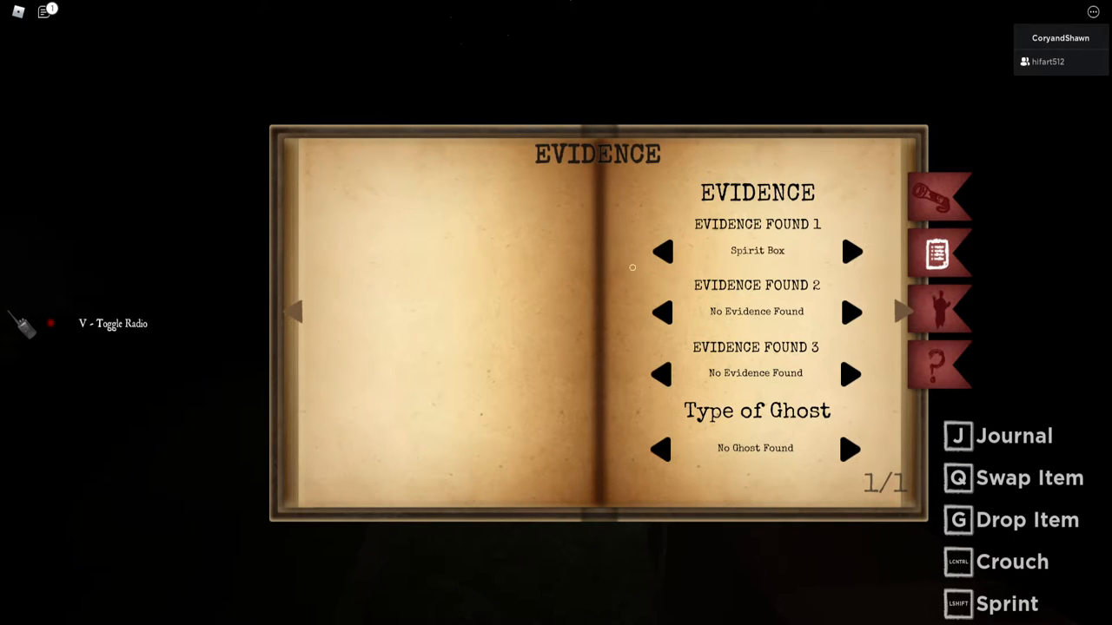
pyautogui.click(852, 251)
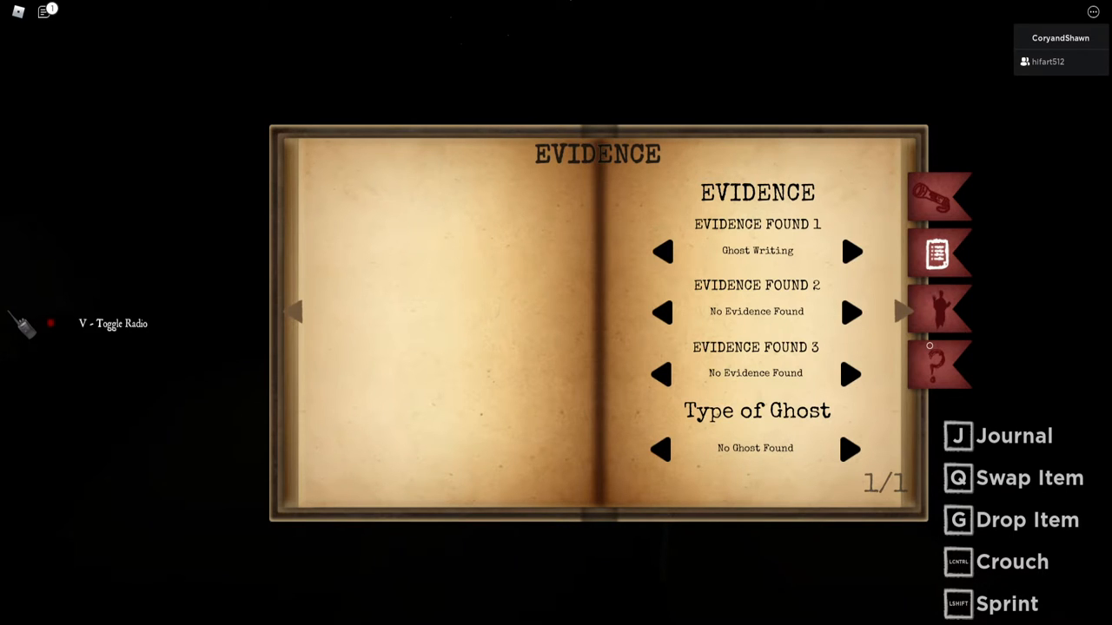
pyautogui.press('j')
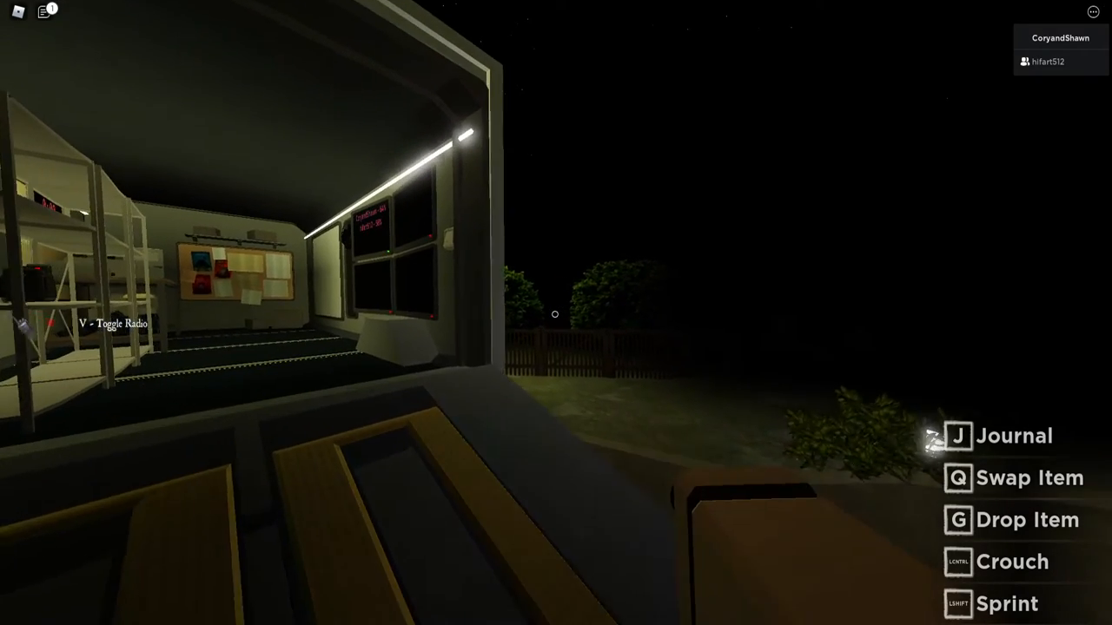
pyautogui.moveTo(554, 314)
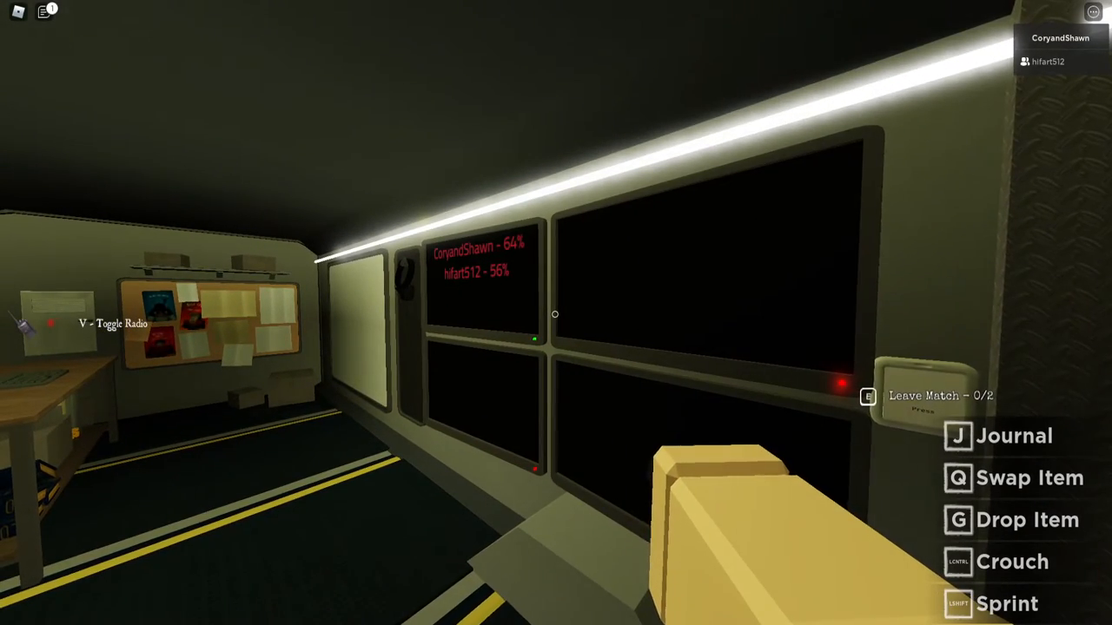
pyautogui.moveTo(556, 312)
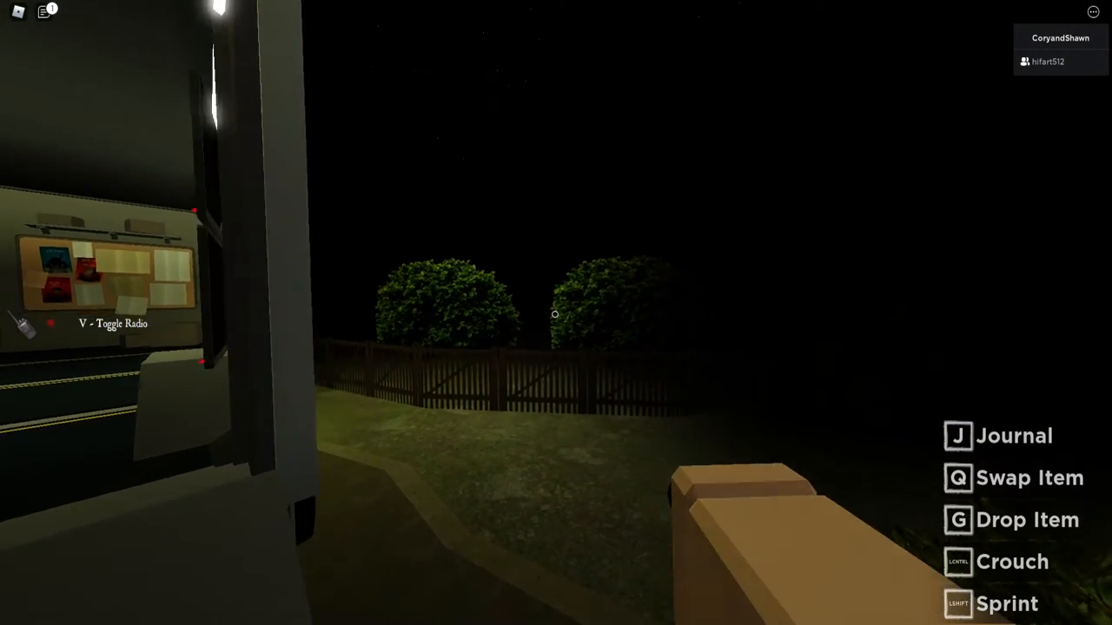
pyautogui.moveTo(555, 313)
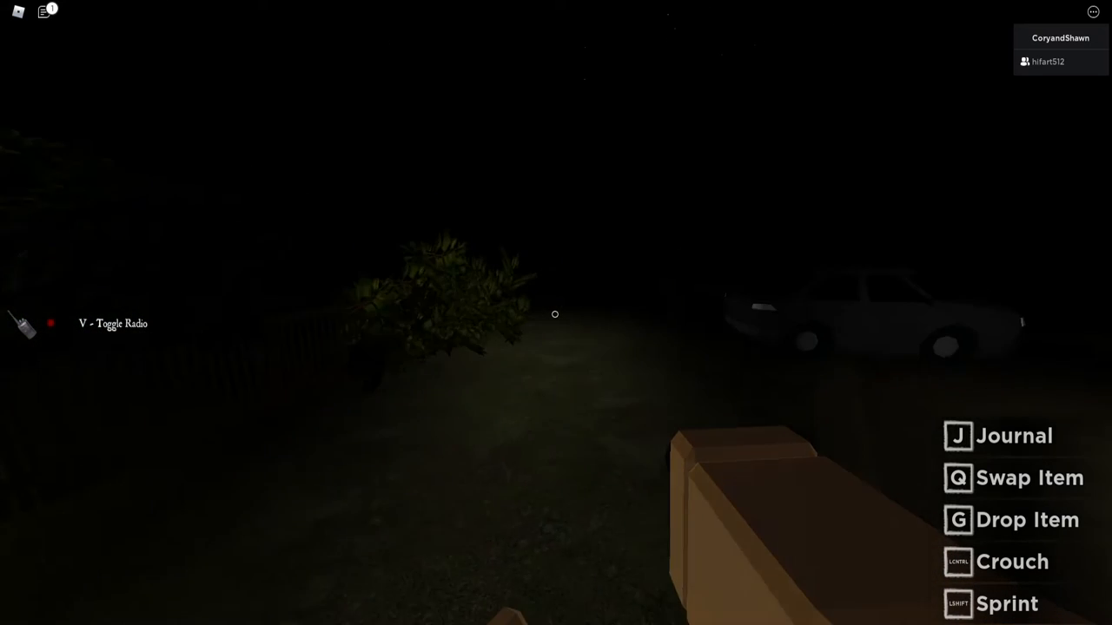
pyautogui.moveTo(554, 313)
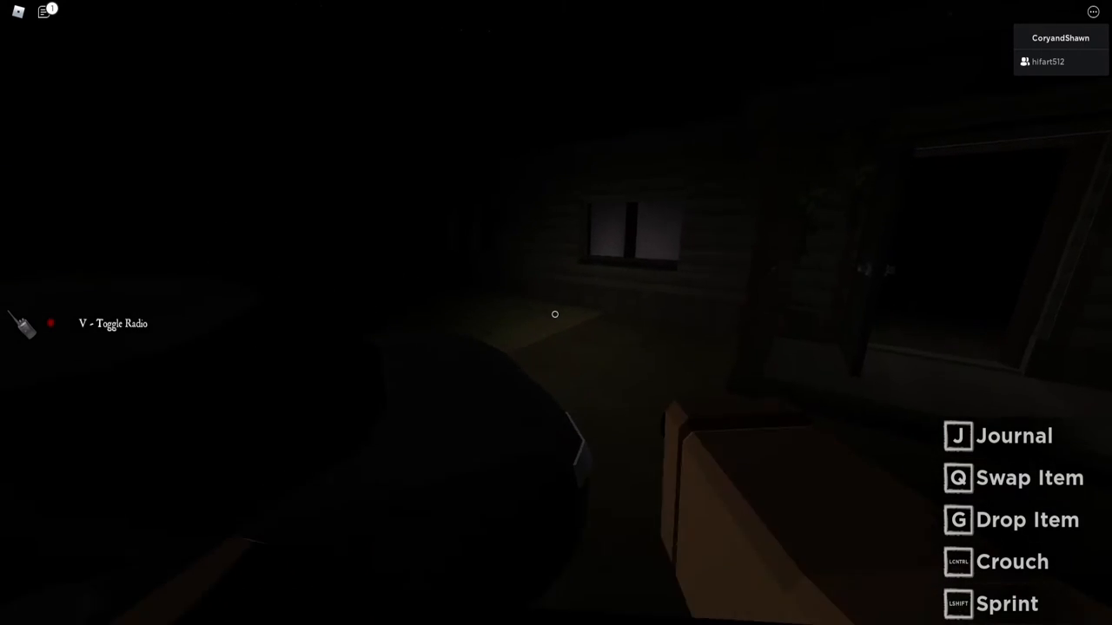
pyautogui.moveTo(556, 313)
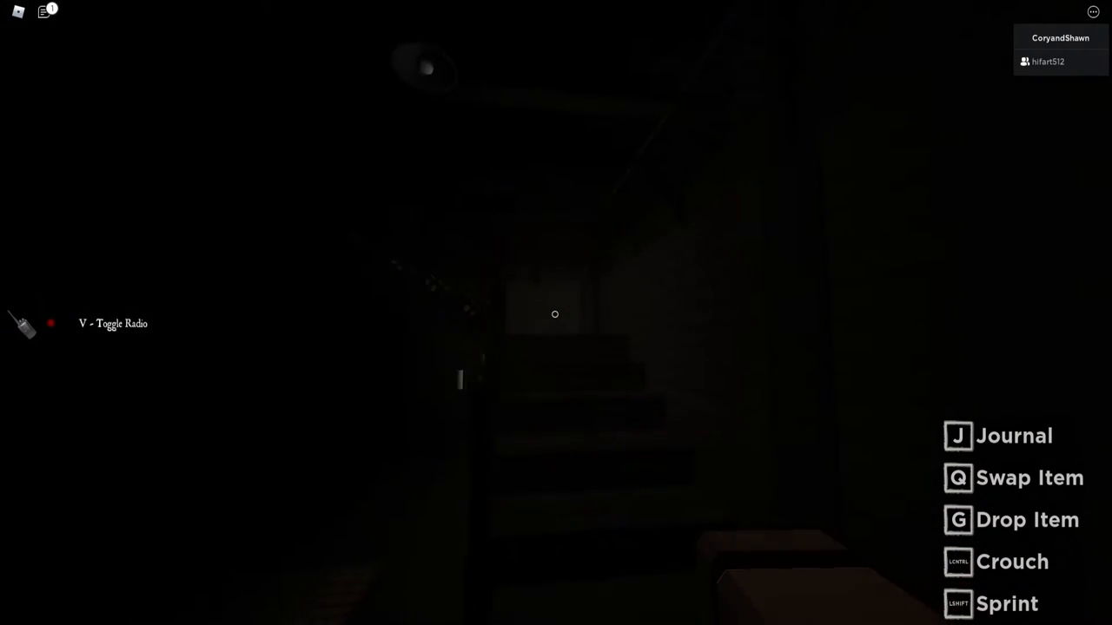
pyautogui.moveTo(556, 313)
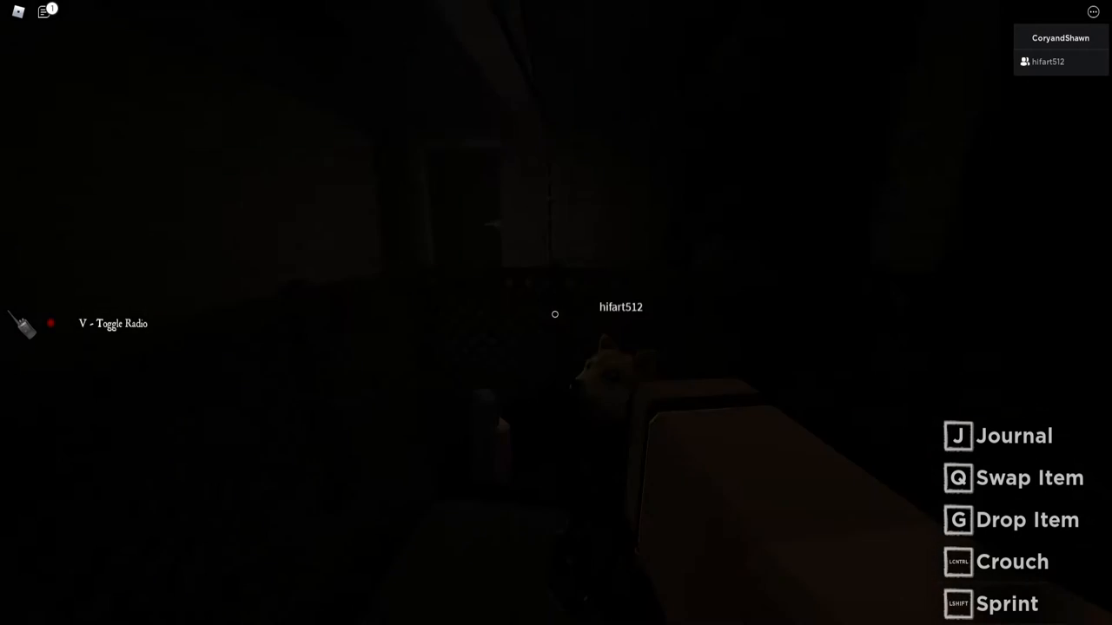
pyautogui.moveTo(556, 313)
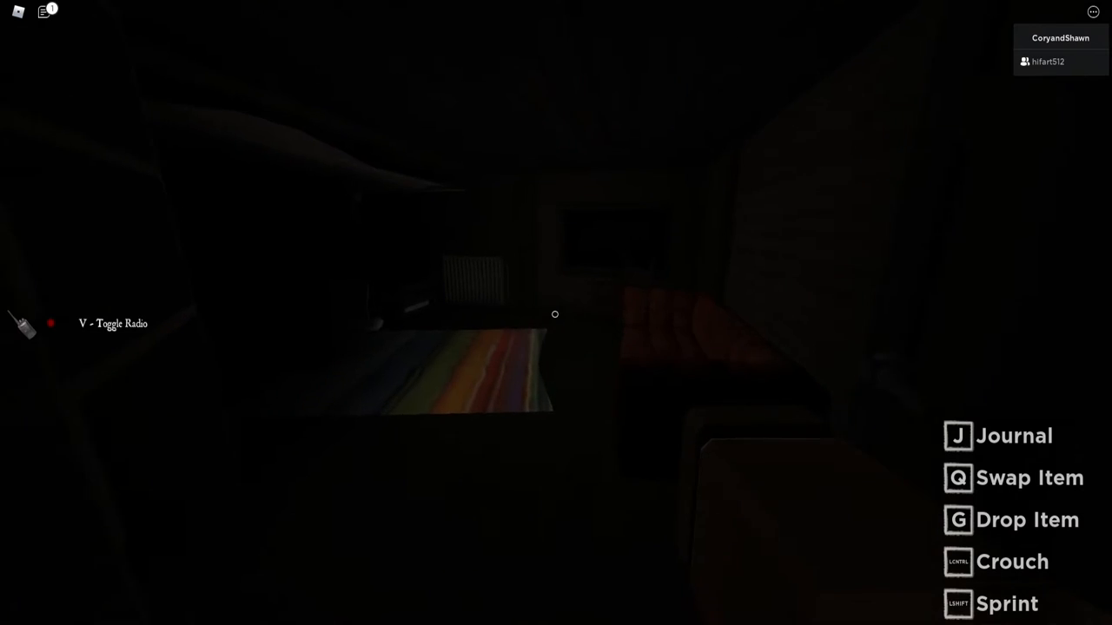
pyautogui.moveTo(556, 312)
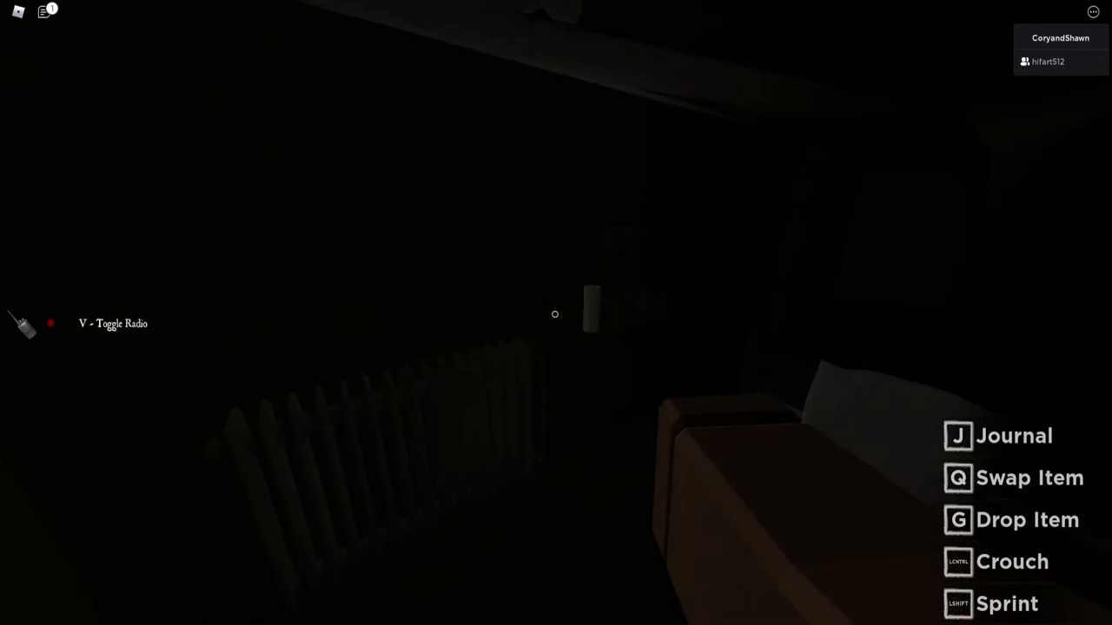
pyautogui.moveTo(556, 313)
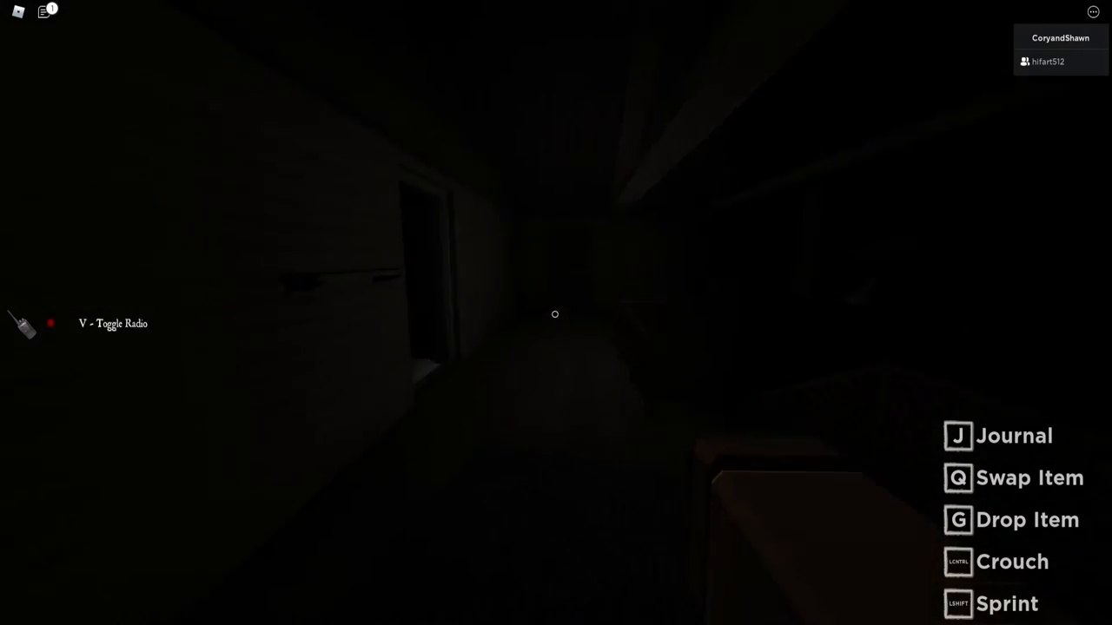
pyautogui.moveTo(556, 313)
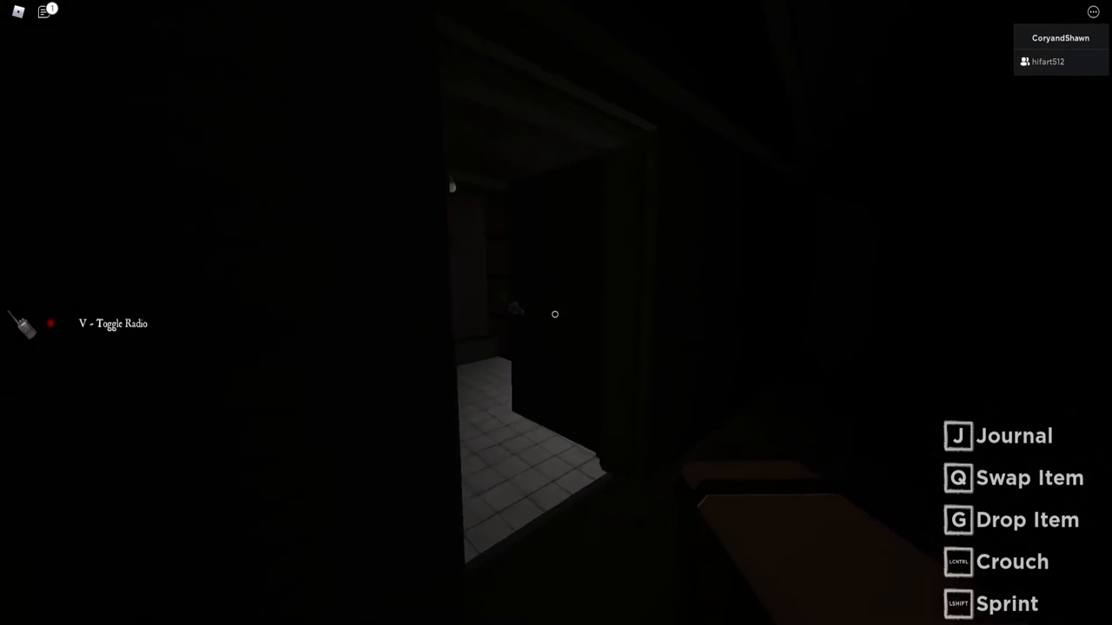
pyautogui.moveTo(556, 313)
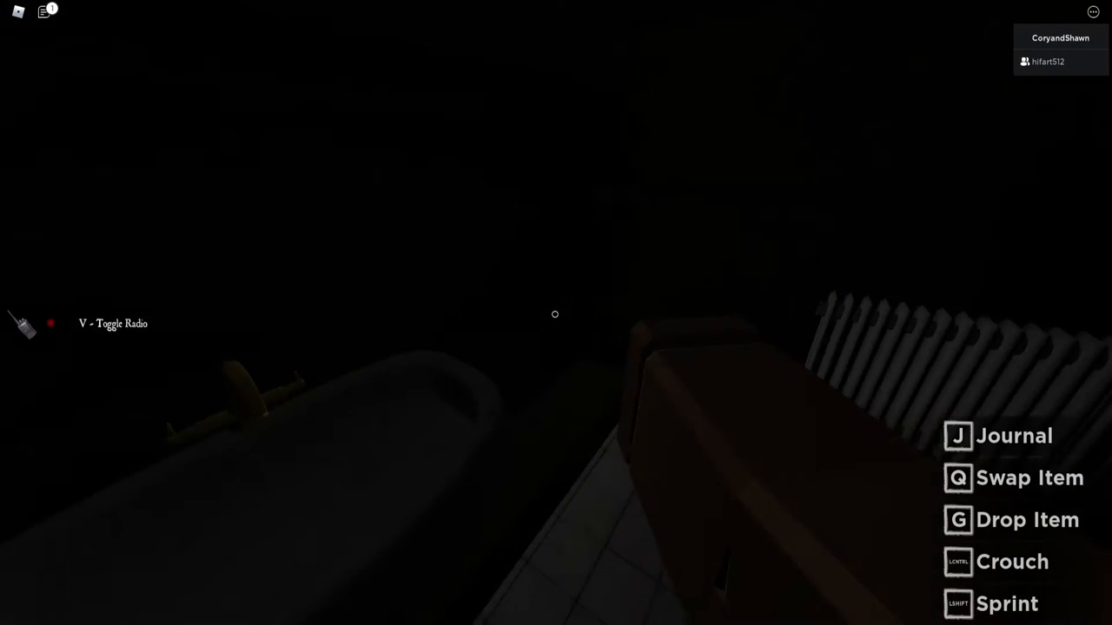
pyautogui.moveTo(556, 313)
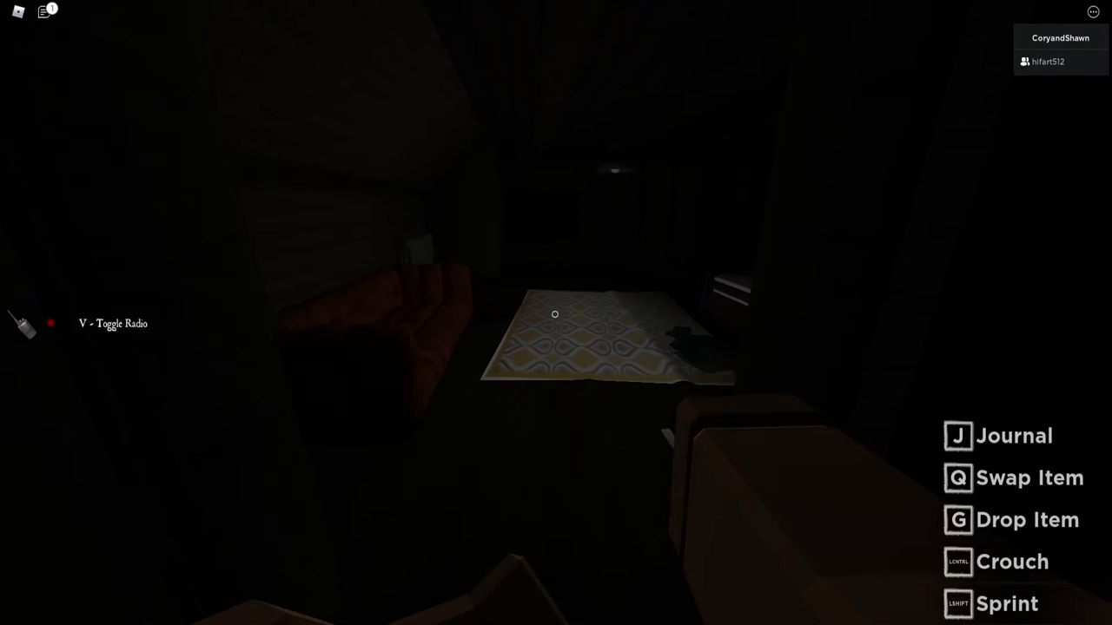
pyautogui.moveTo(556, 313)
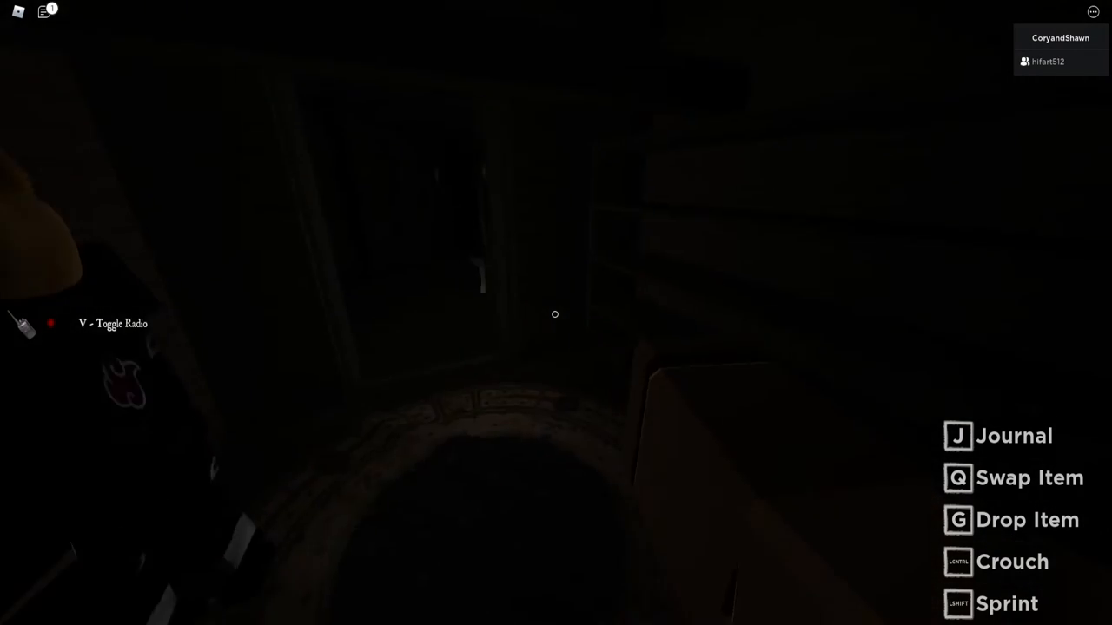
pyautogui.moveTo(555, 314)
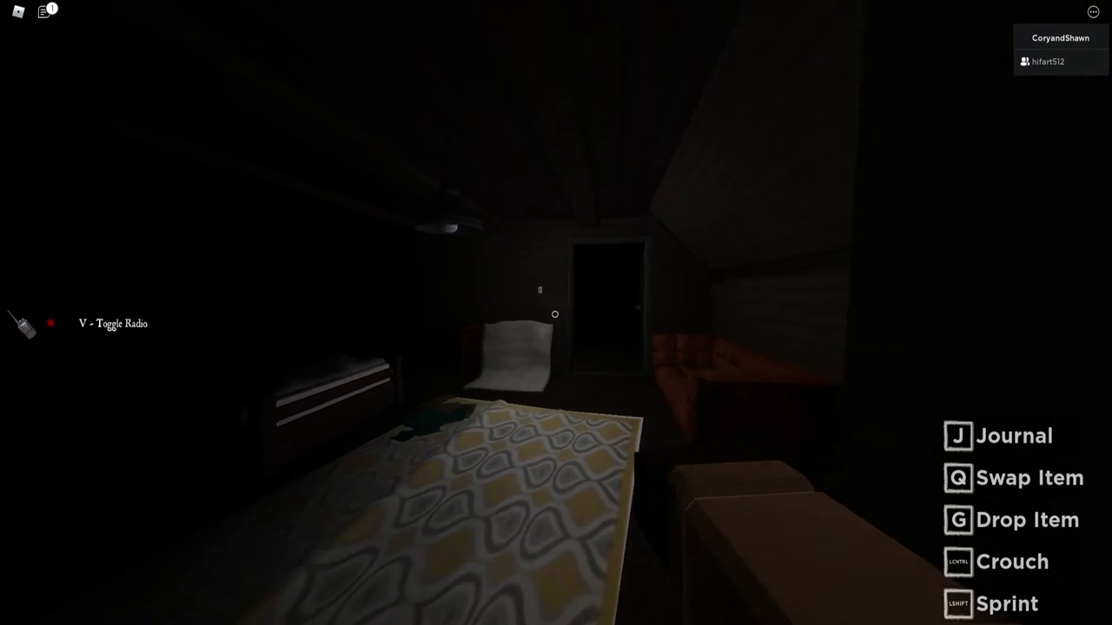
pyautogui.moveTo(555, 314)
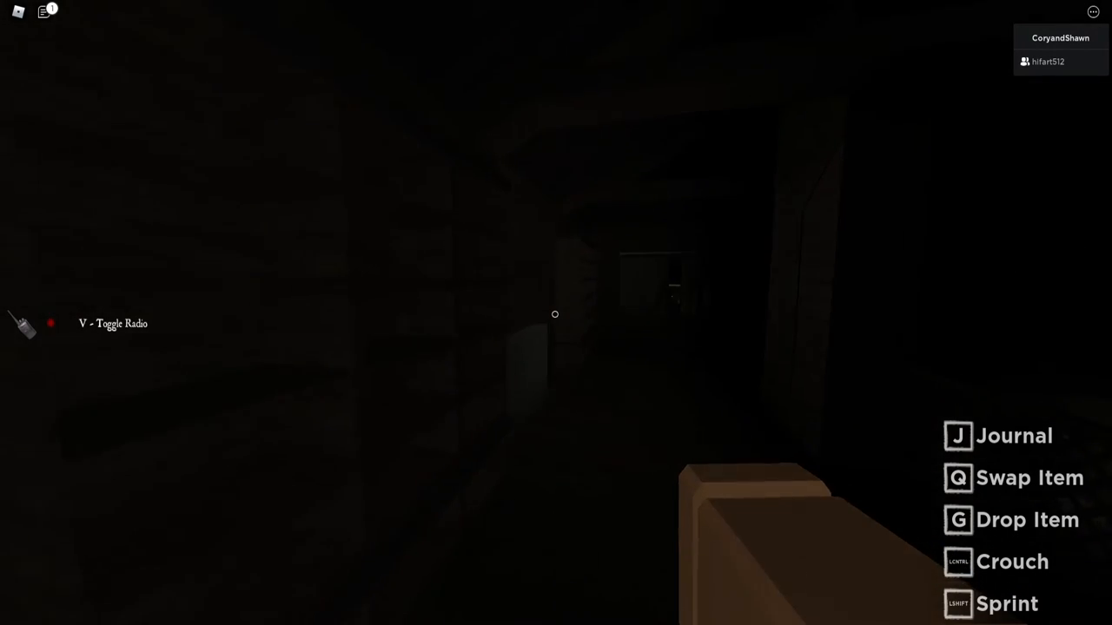
pyautogui.moveTo(556, 313)
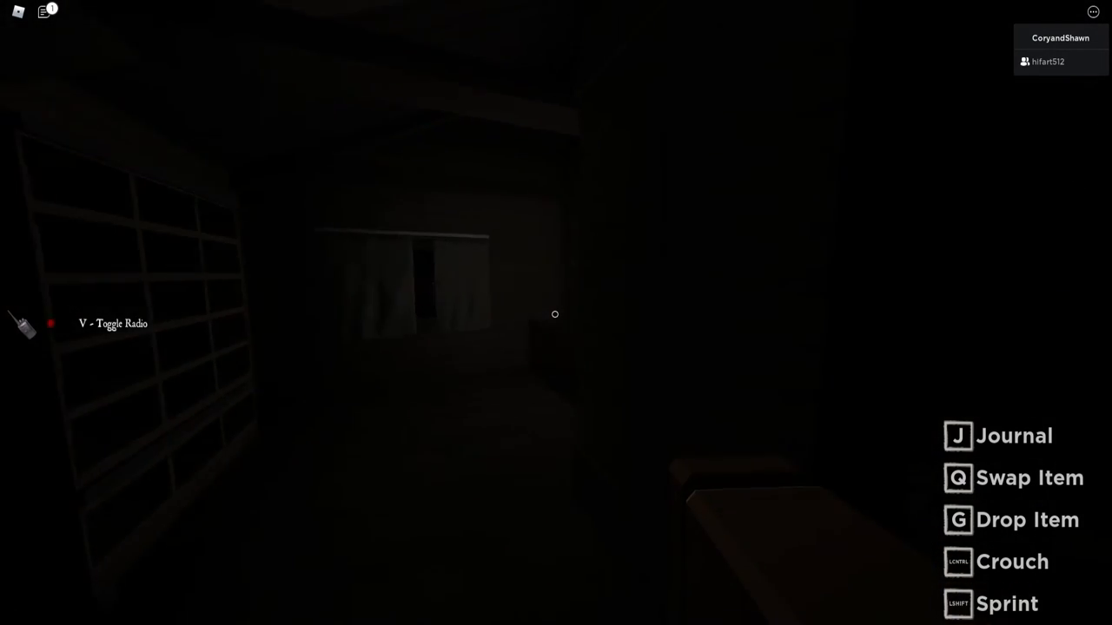
pyautogui.moveTo(555, 314)
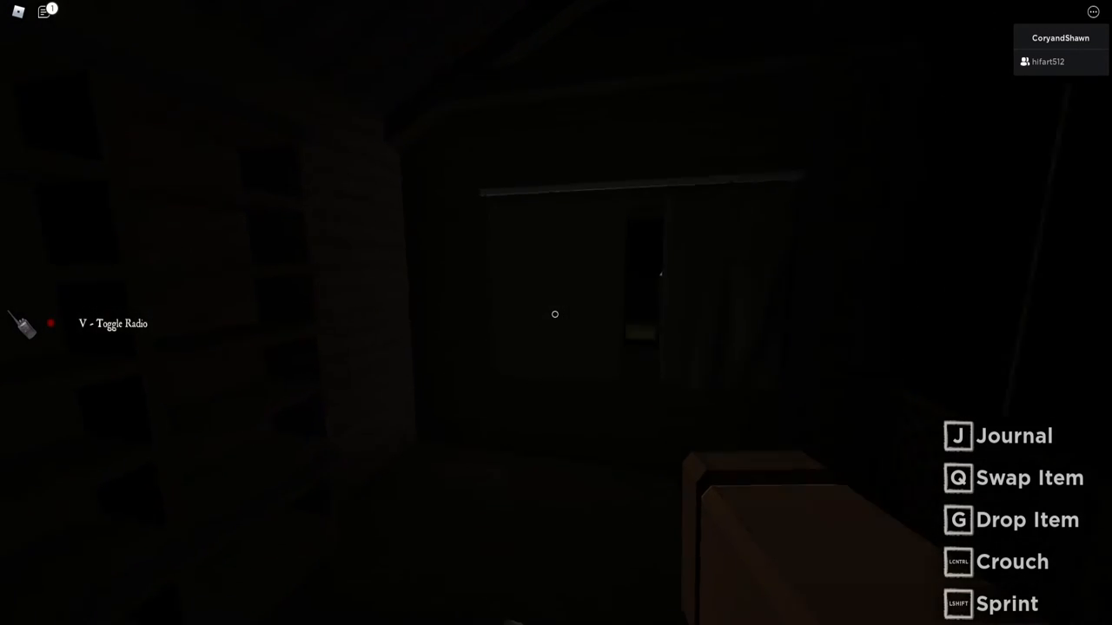
pyautogui.moveTo(556, 312)
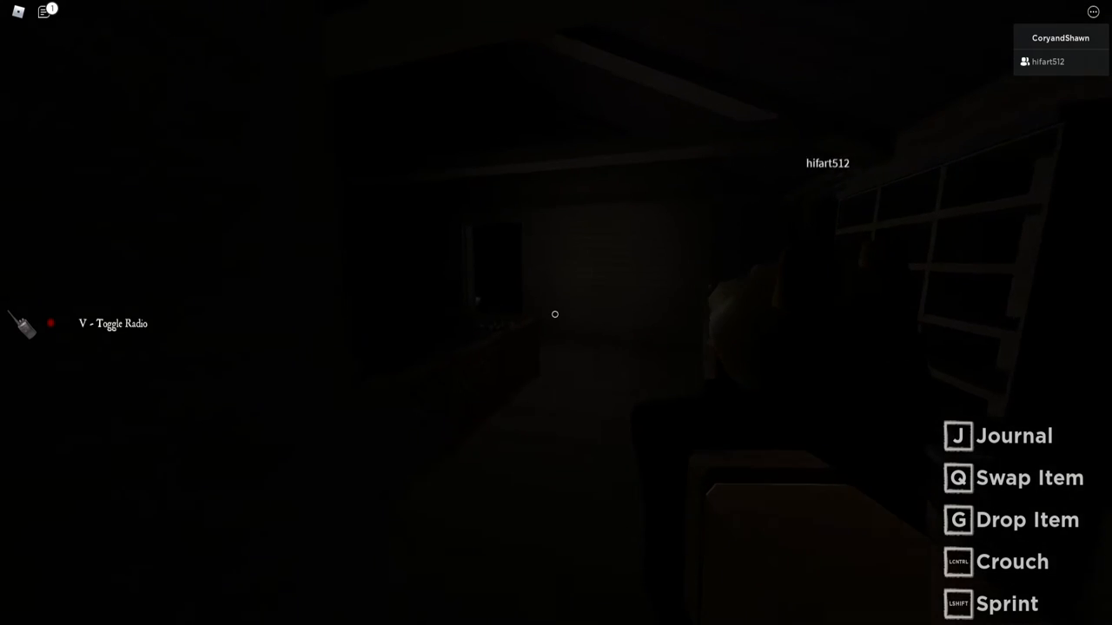
pyautogui.moveTo(555, 313)
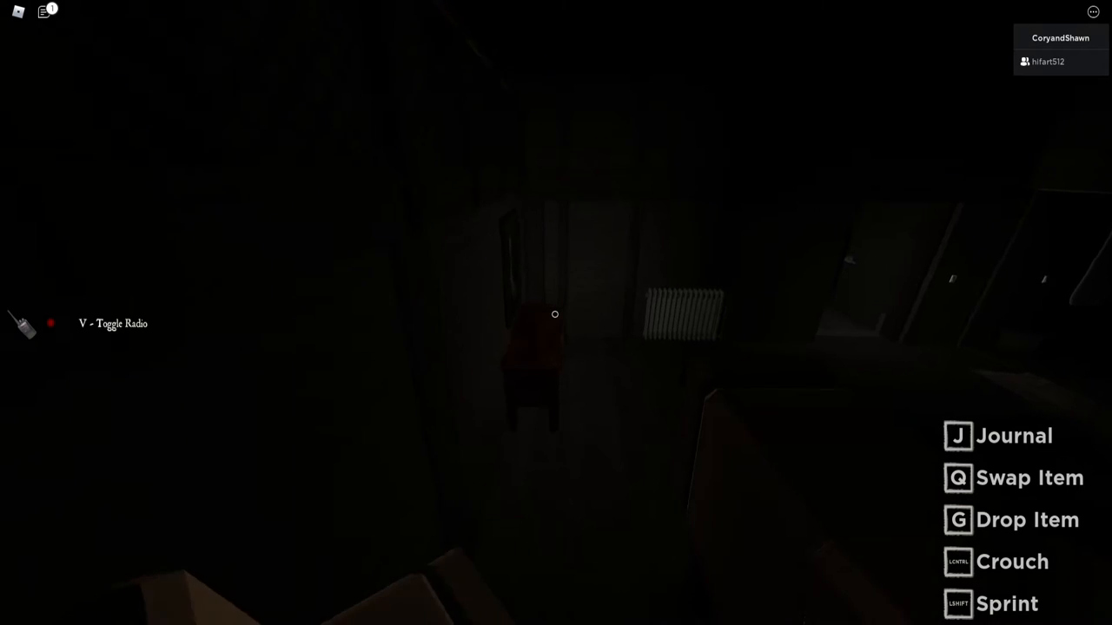
pyautogui.moveTo(556, 313)
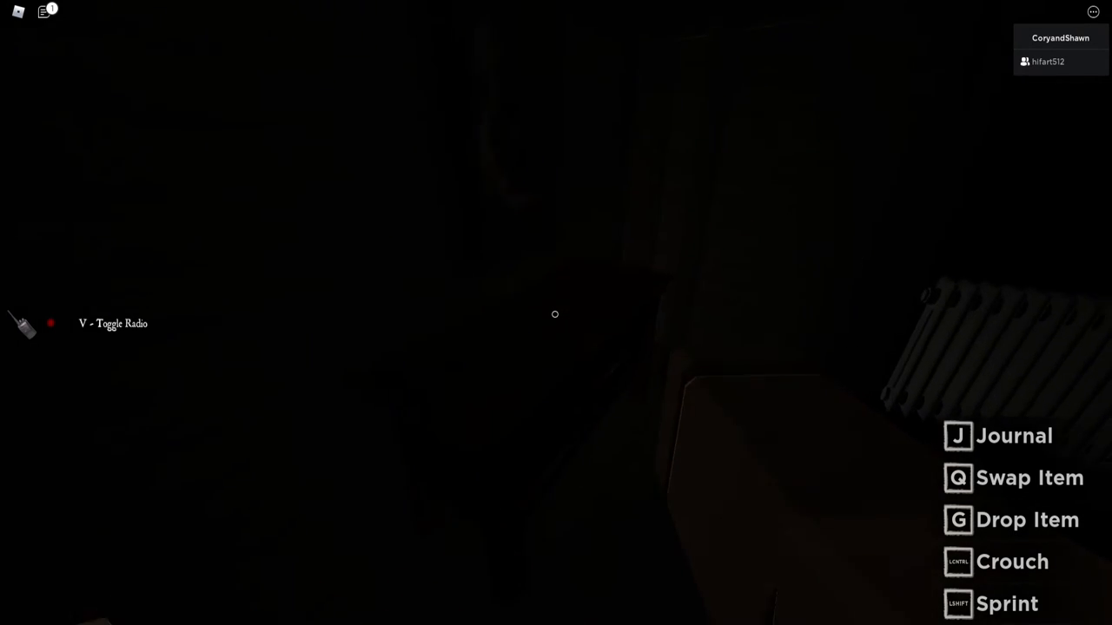
pyautogui.moveTo(555, 314)
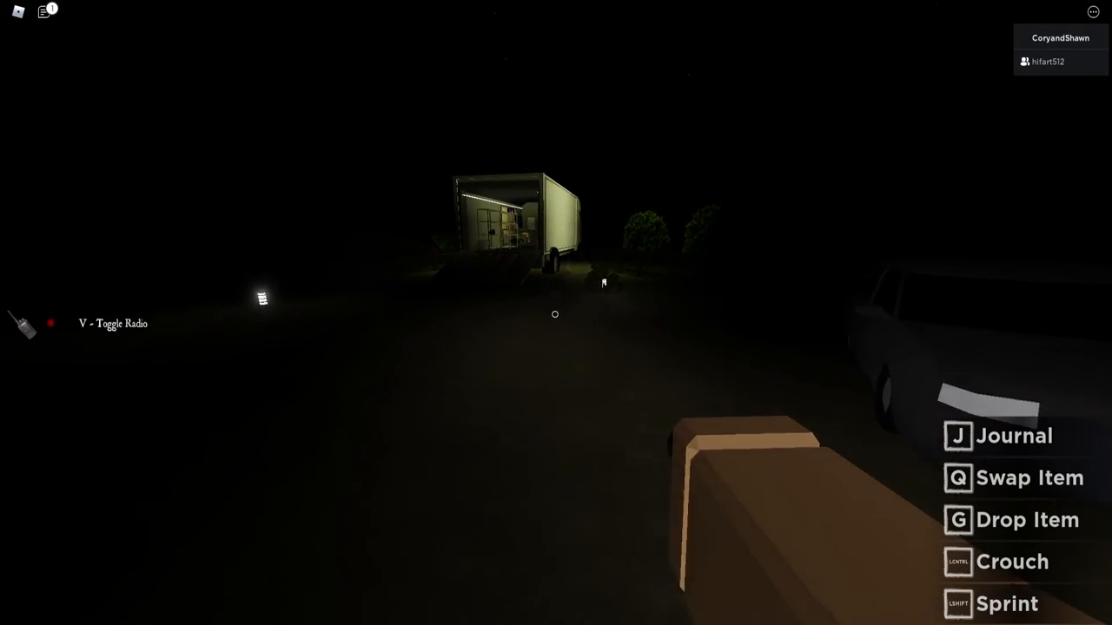
pyautogui.moveTo(556, 312)
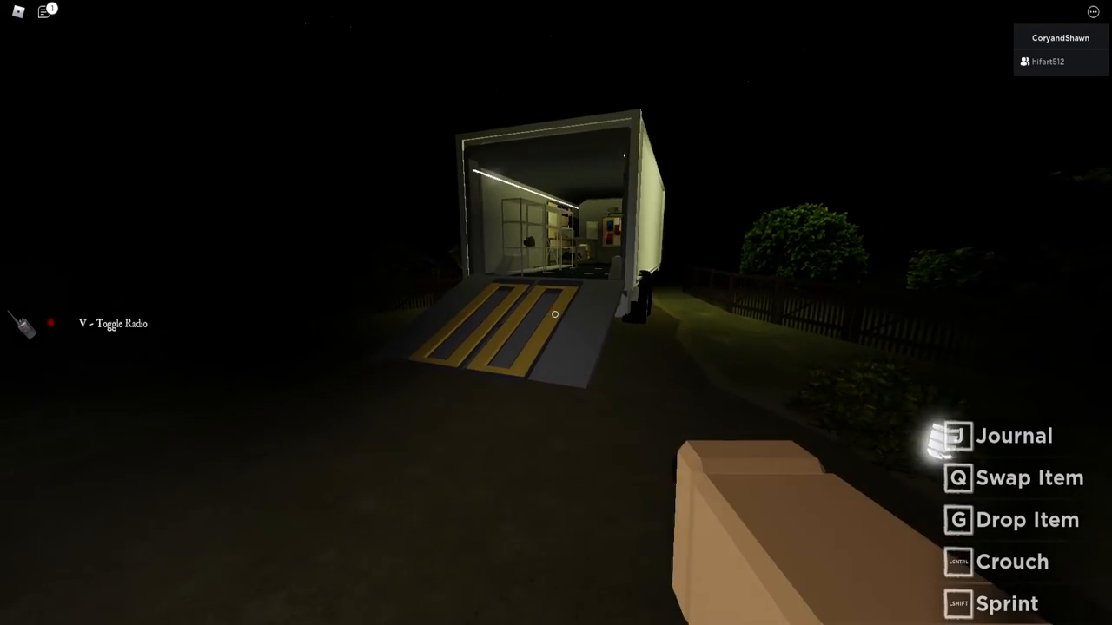
pyautogui.moveTo(556, 312)
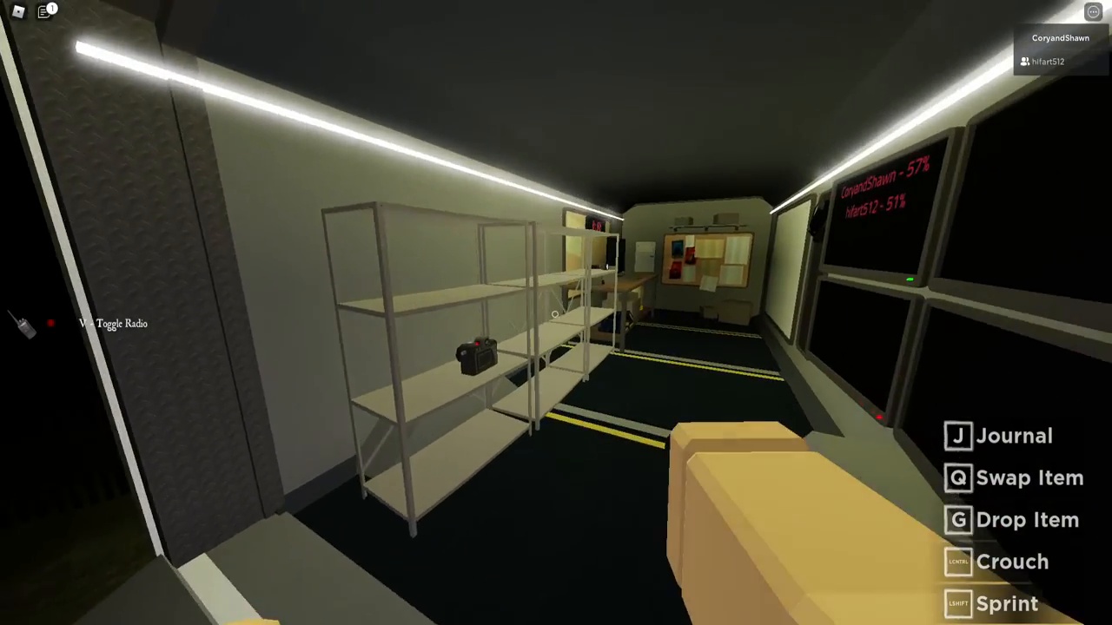
pyautogui.moveTo(556, 312)
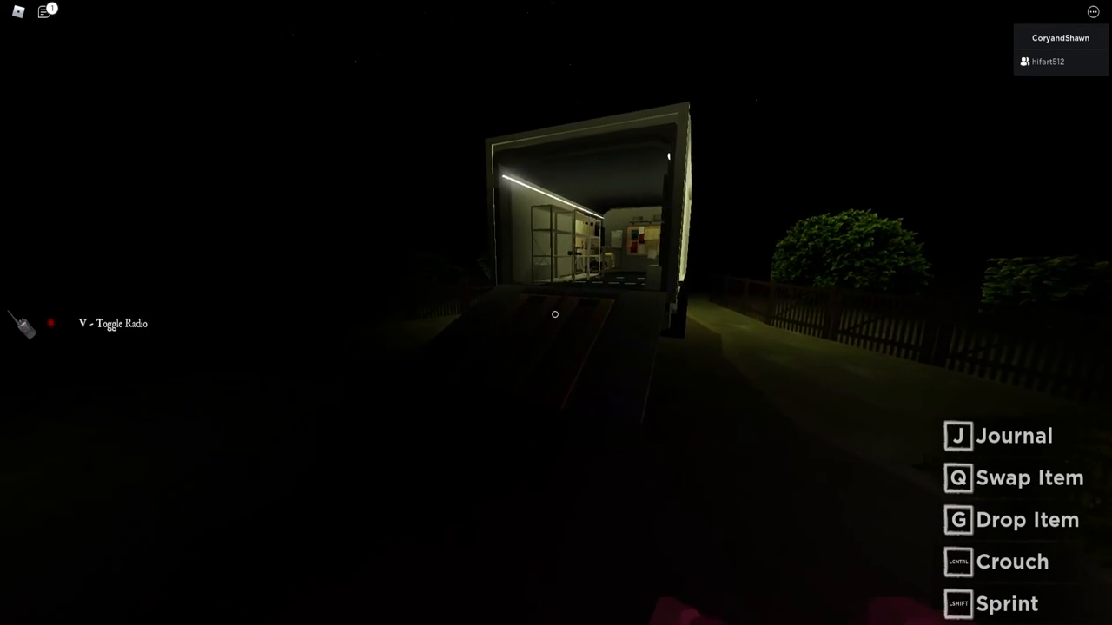
pyautogui.moveTo(556, 313)
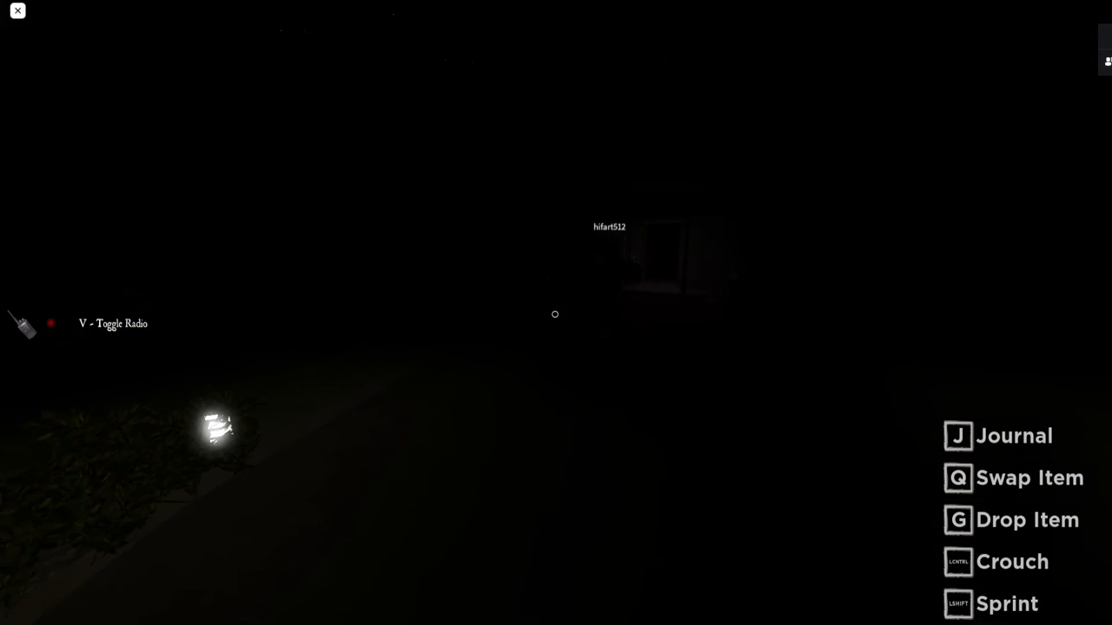
# Set Graphics Quality to its highest bar in Settings and resume the match
pyautogui.press('Escape')
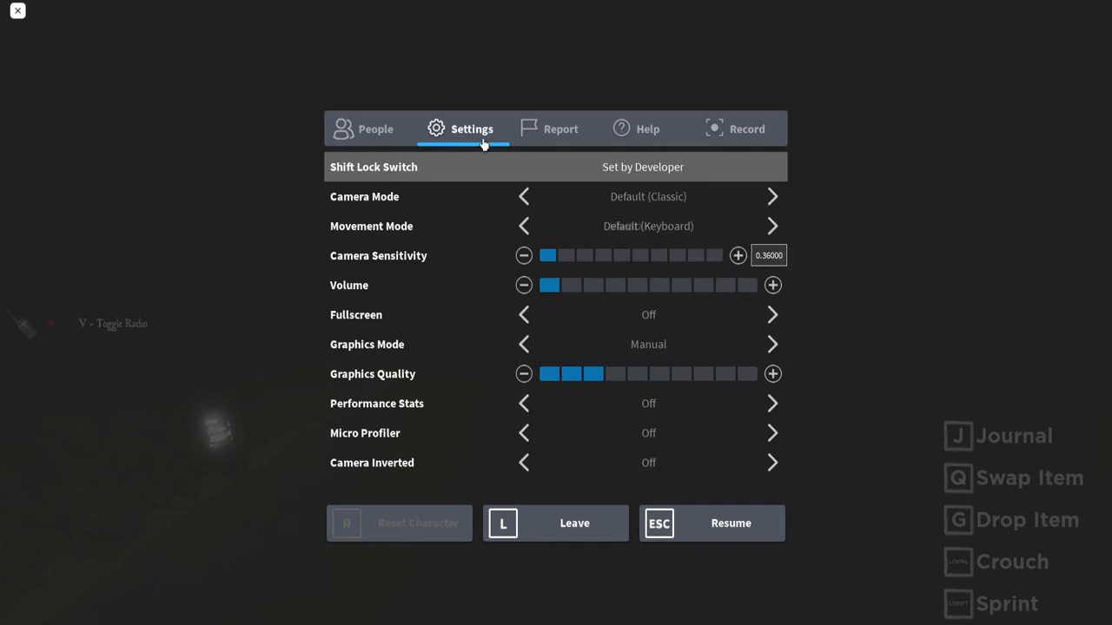
pyautogui.click(772, 374)
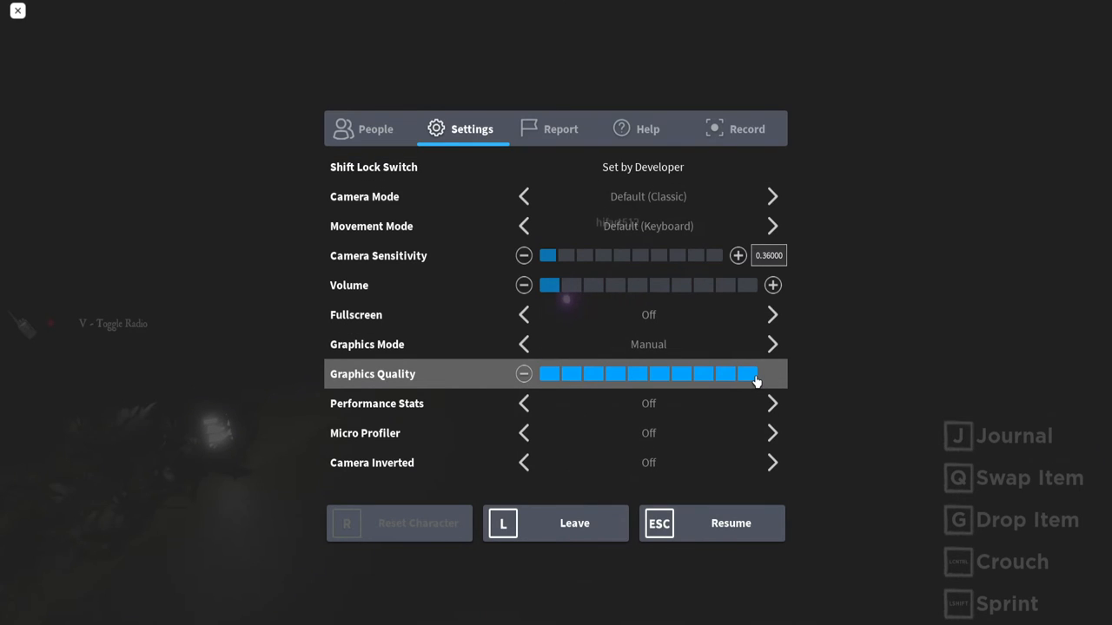
pyautogui.click(711, 523)
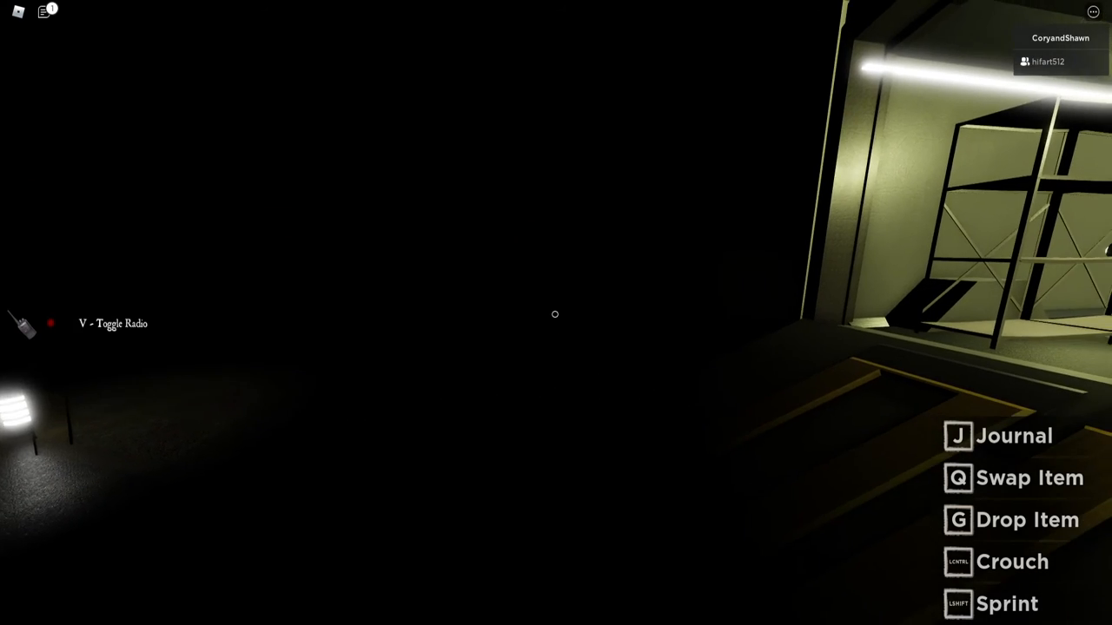
pyautogui.press('Escape')
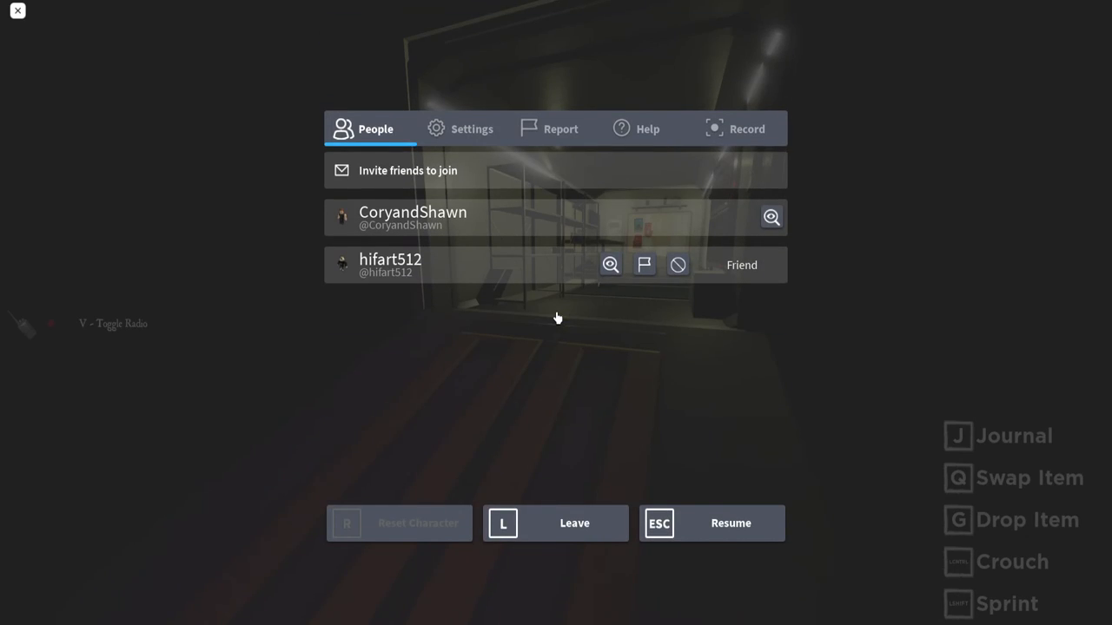
pyautogui.click(472, 128)
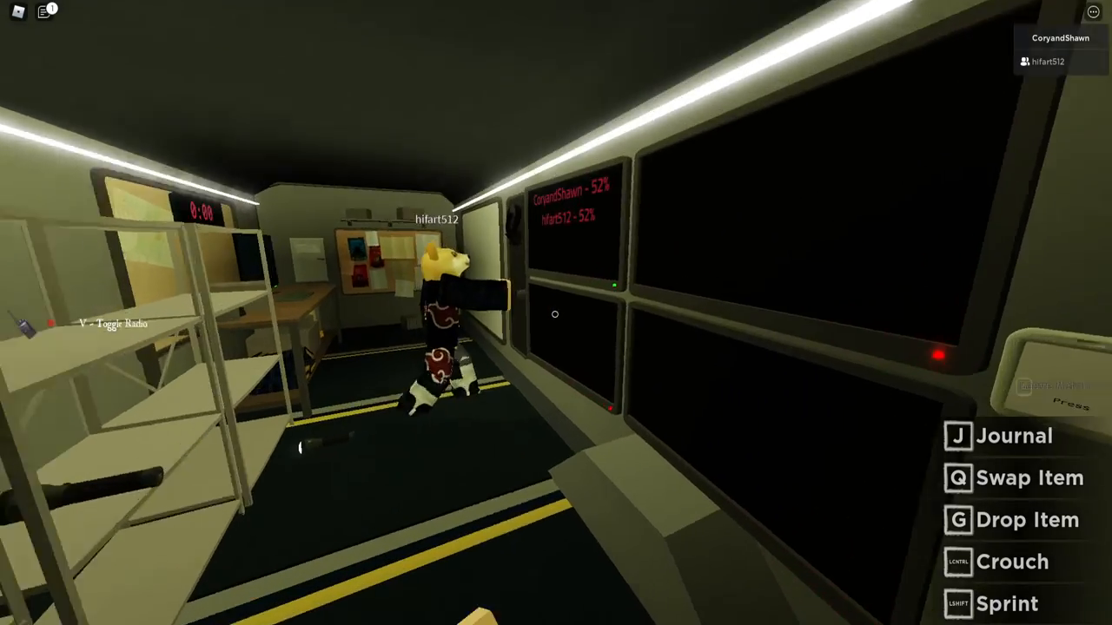
pyautogui.moveTo(556, 313)
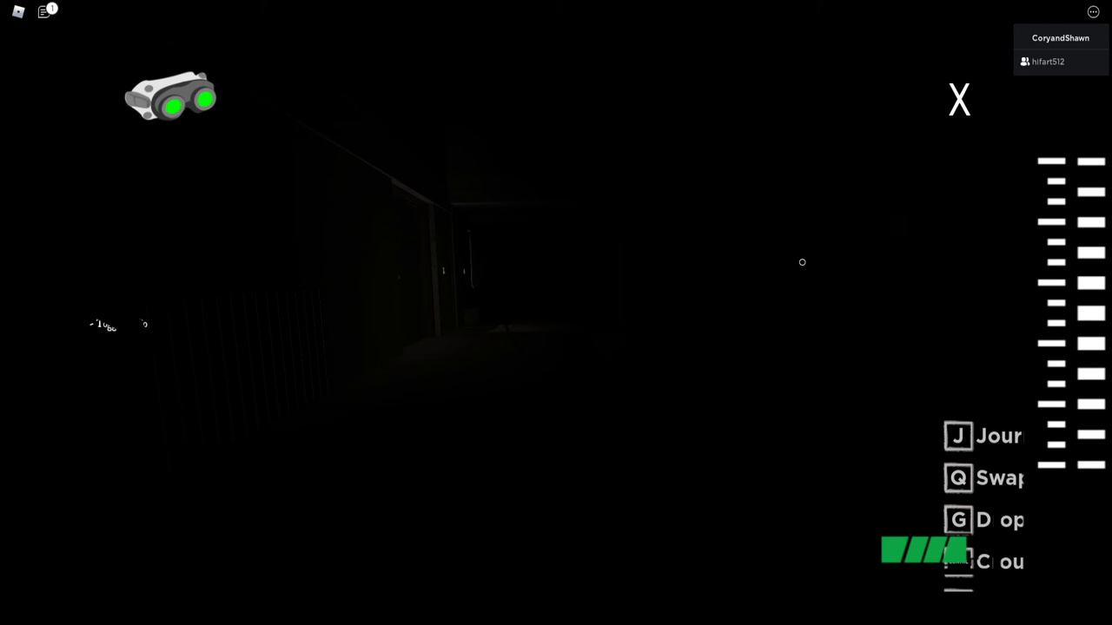
# Switch to Camera 1's night-vision feed of the staircase, dismissing the Esc menu twice
pyautogui.click(174, 100)
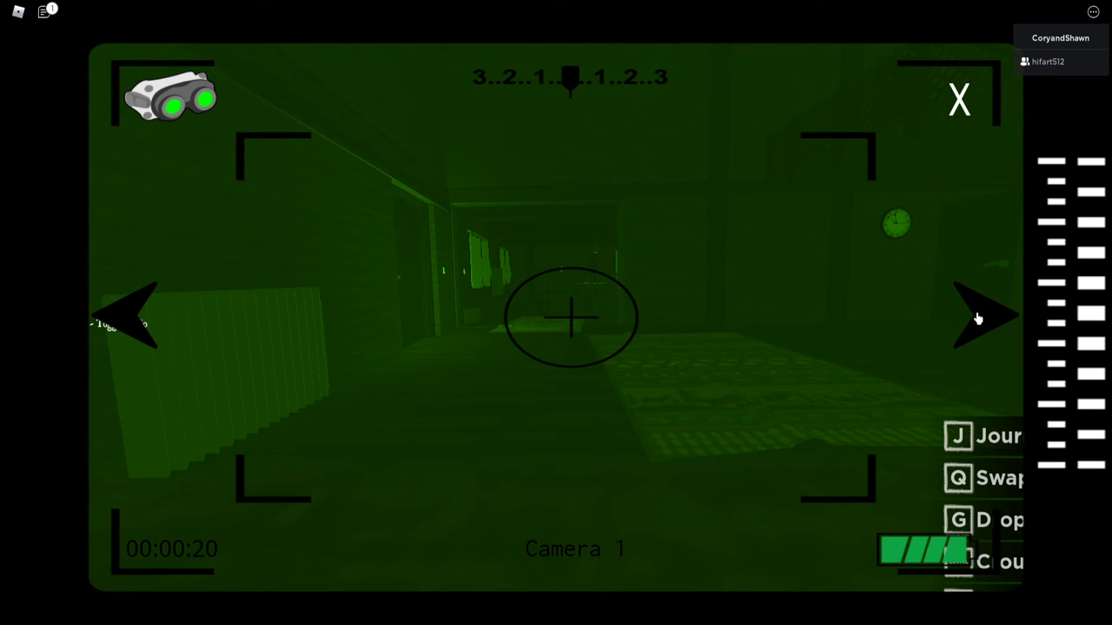
pyautogui.moveTo(809, 290)
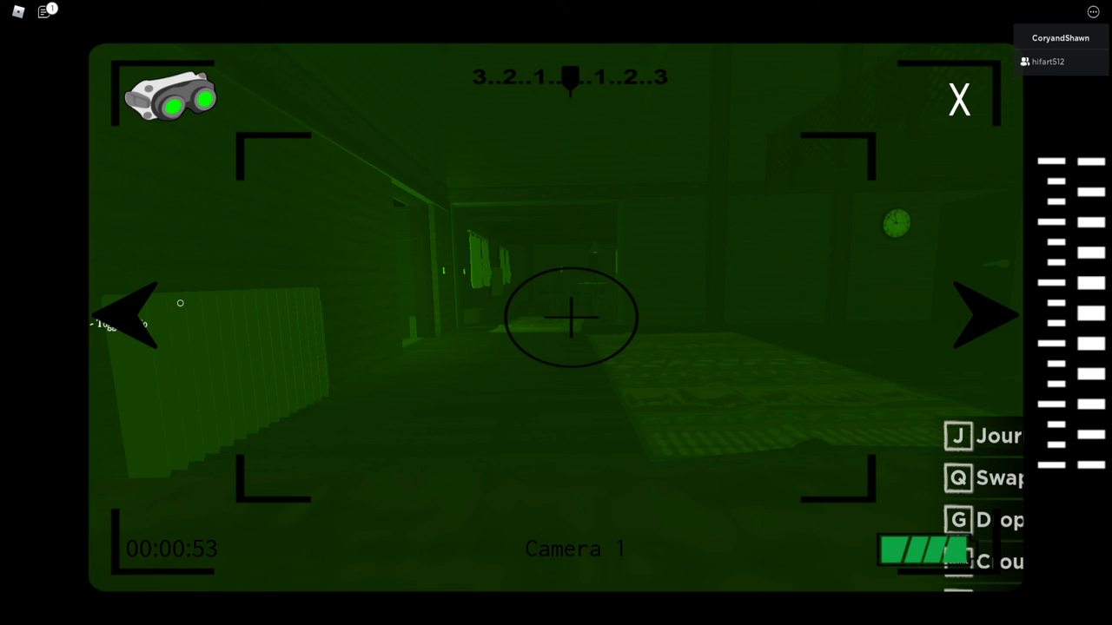
pyautogui.press('Escape')
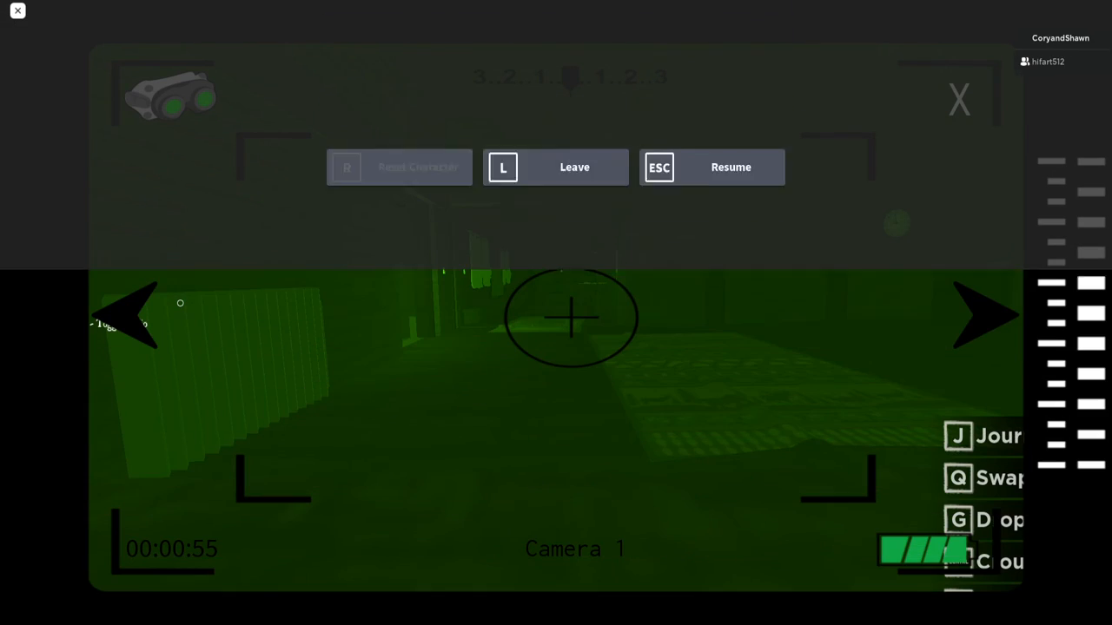
pyautogui.click(730, 167)
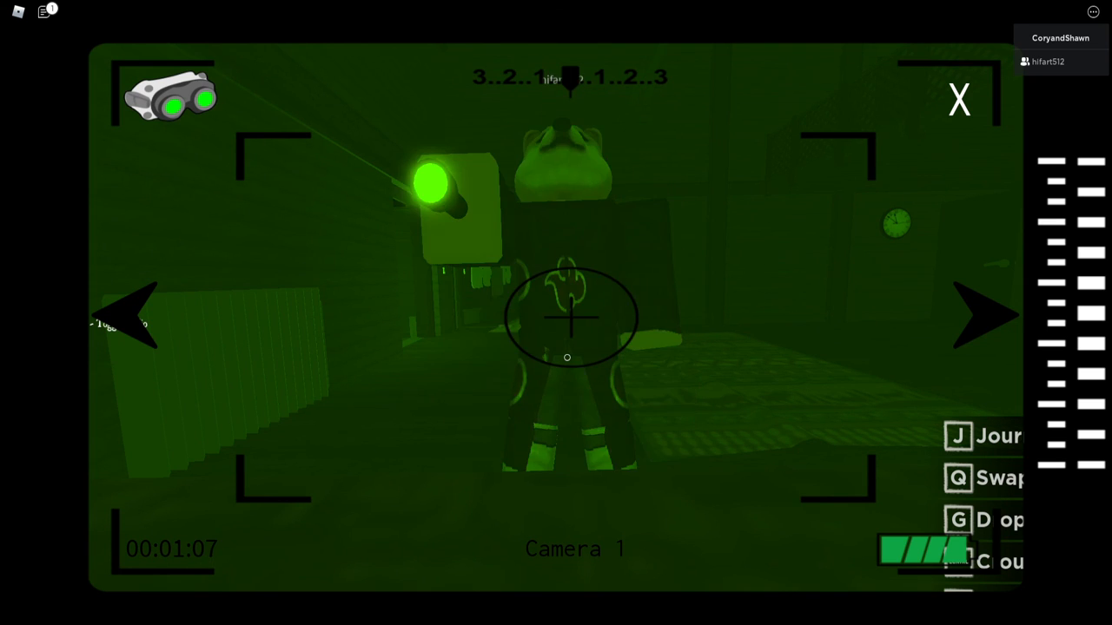
pyautogui.press('Escape')
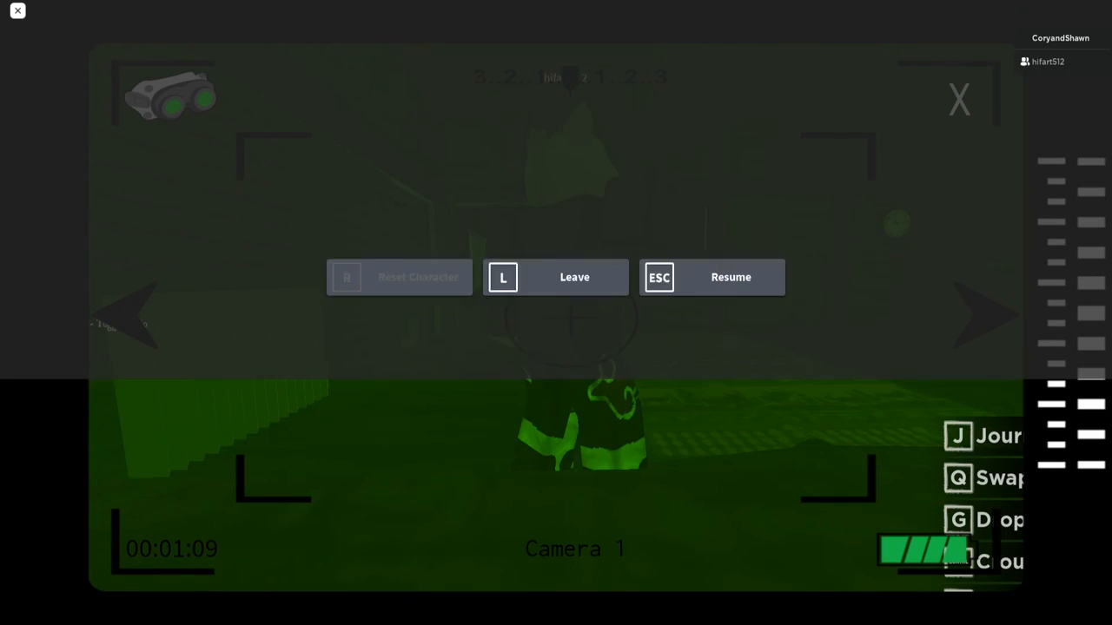
pyautogui.click(731, 277)
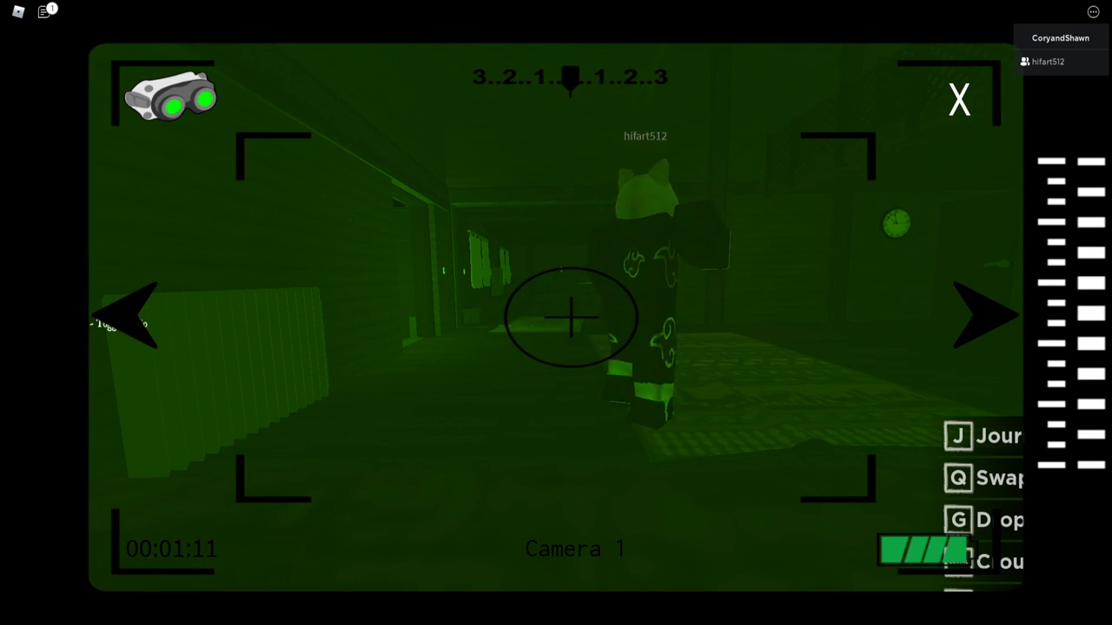